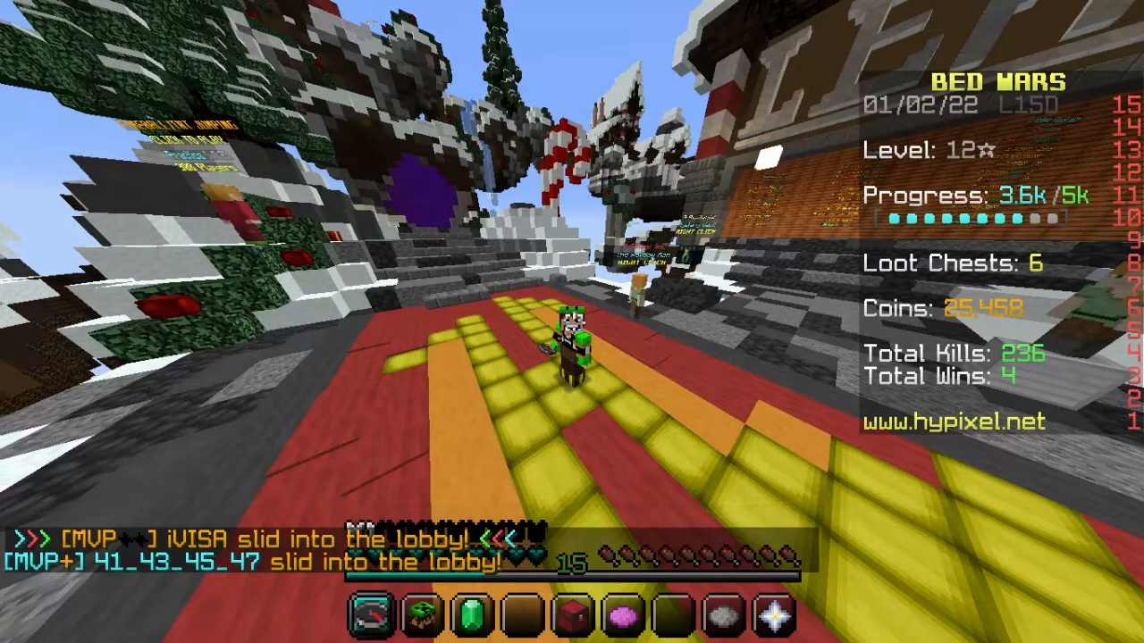
Disconnect from the Hypixel Bed Wars server via the game menu
key(Escape)
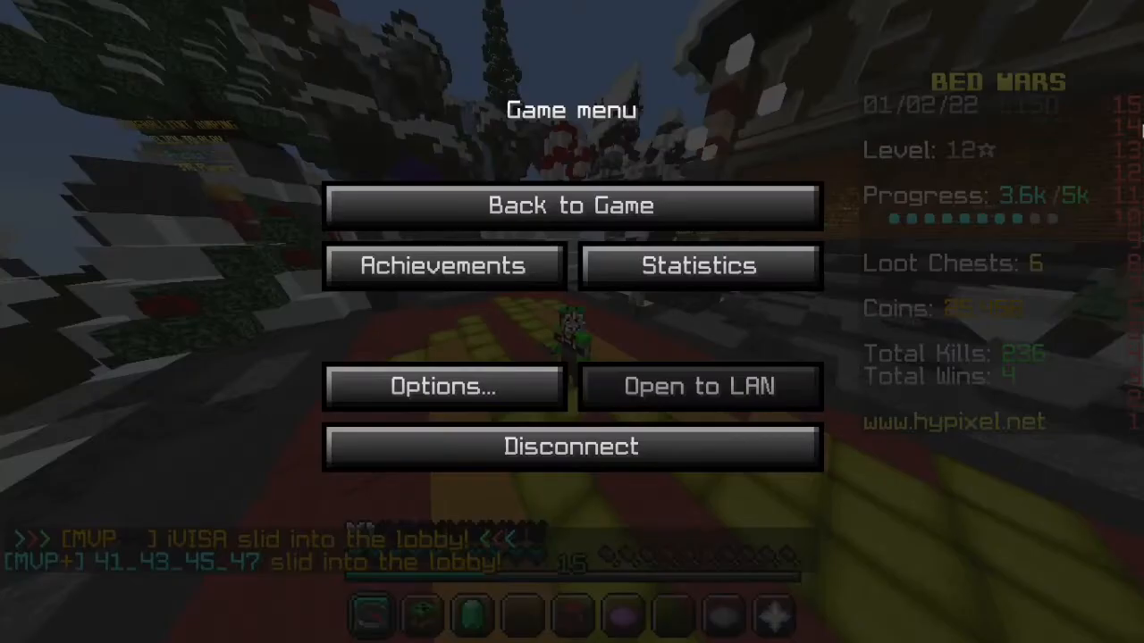
mouse_move(672, 443)
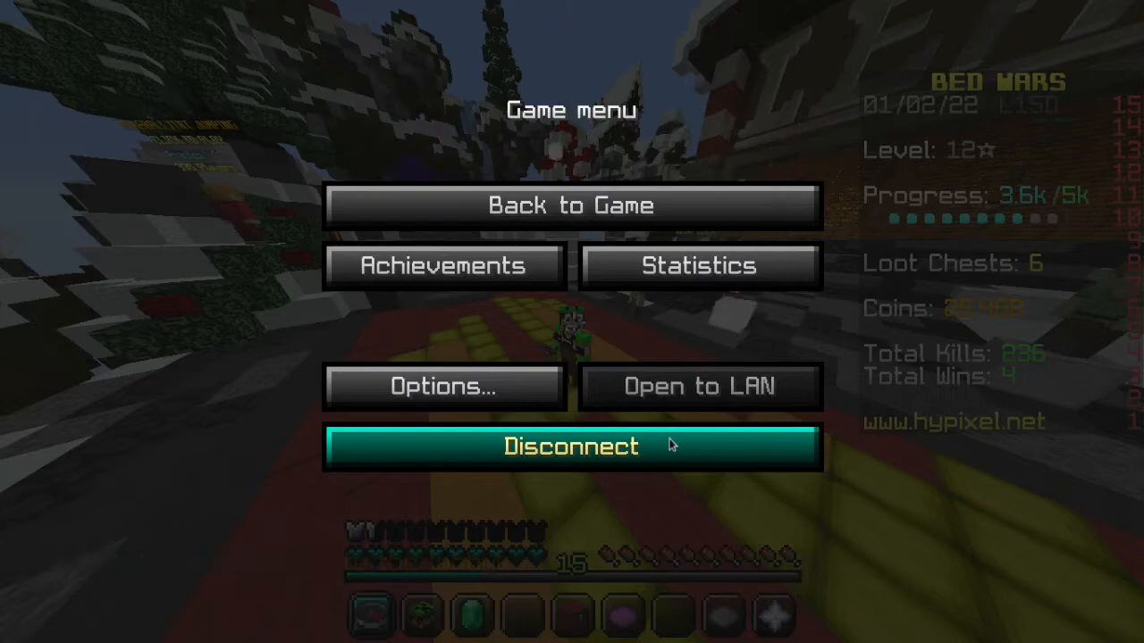
click(570, 447)
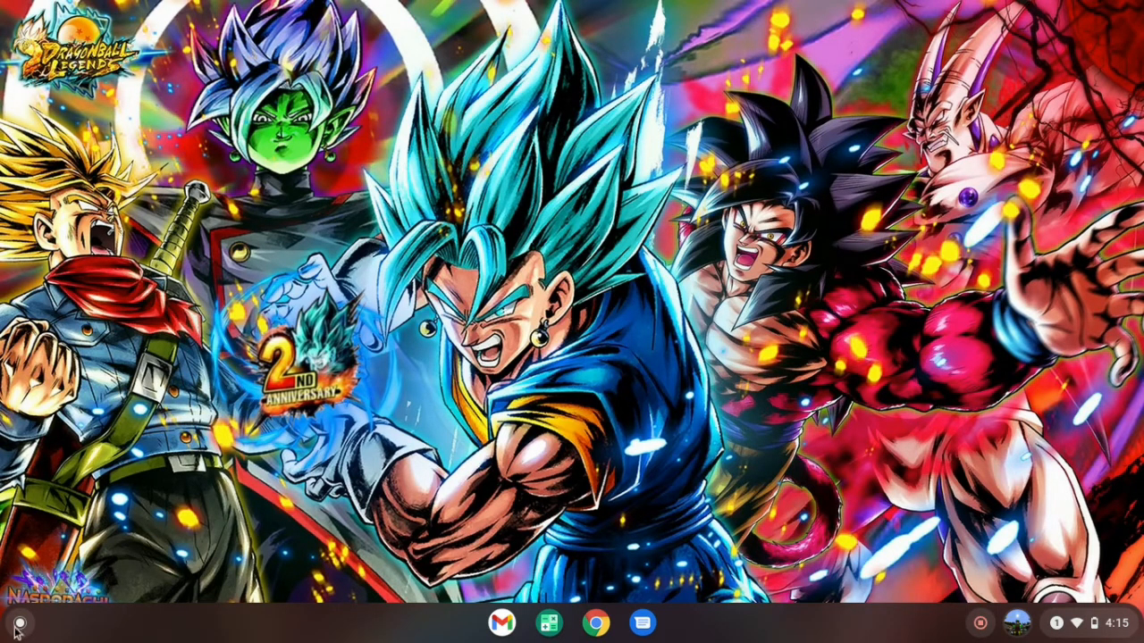
mouse_move(21, 622)
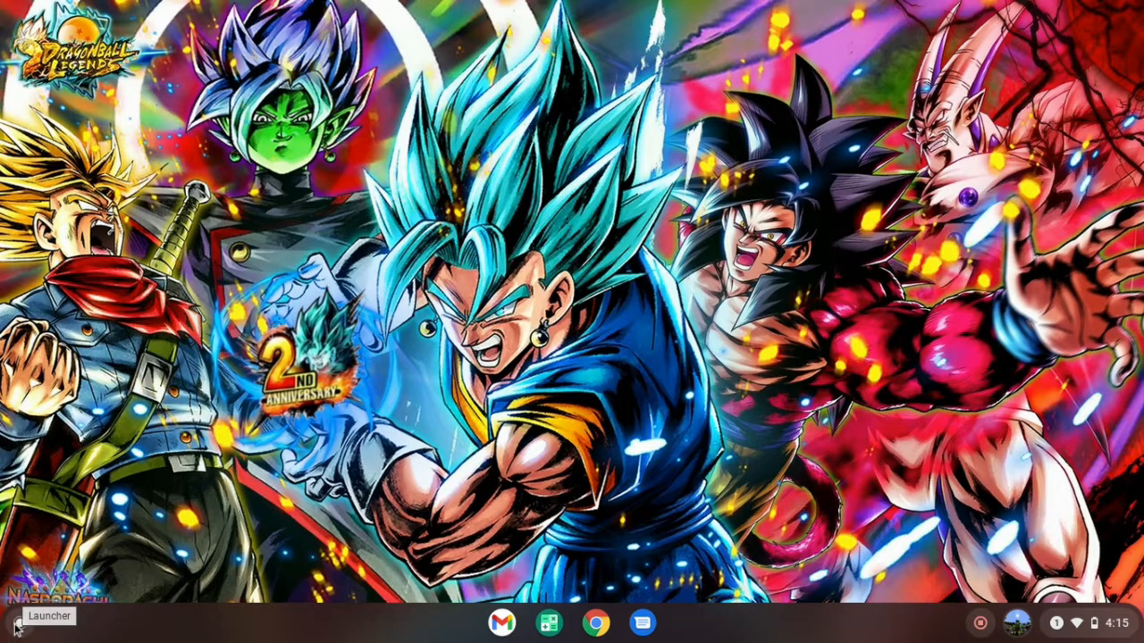
Find the Settings app by searching 'settings' from the launcher and launch it
click(20, 622)
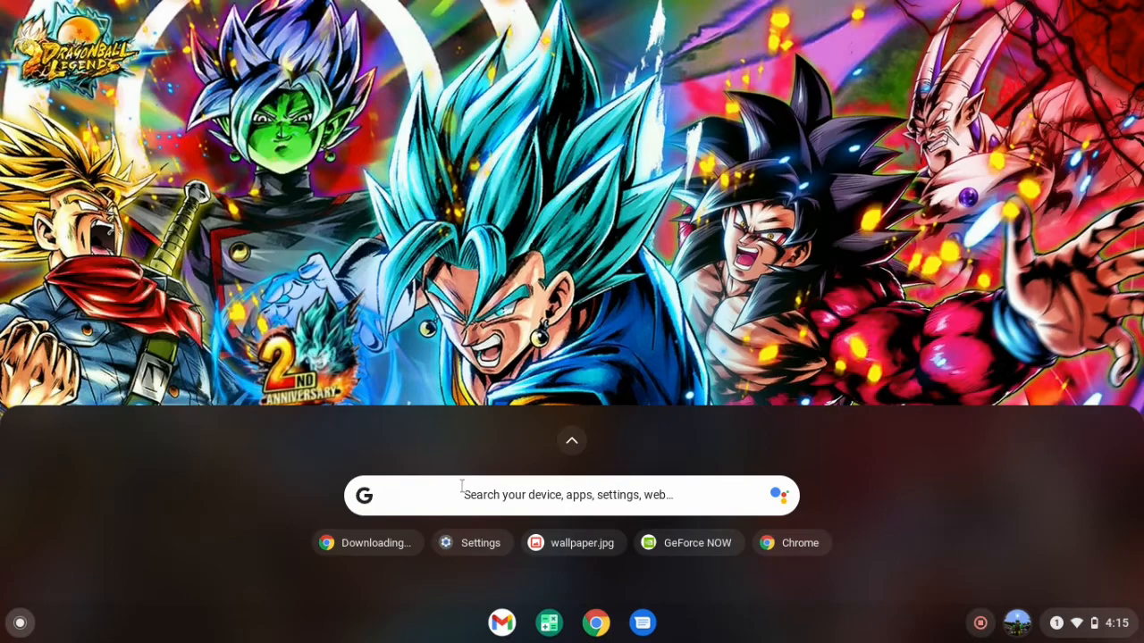
mouse_move(509, 551)
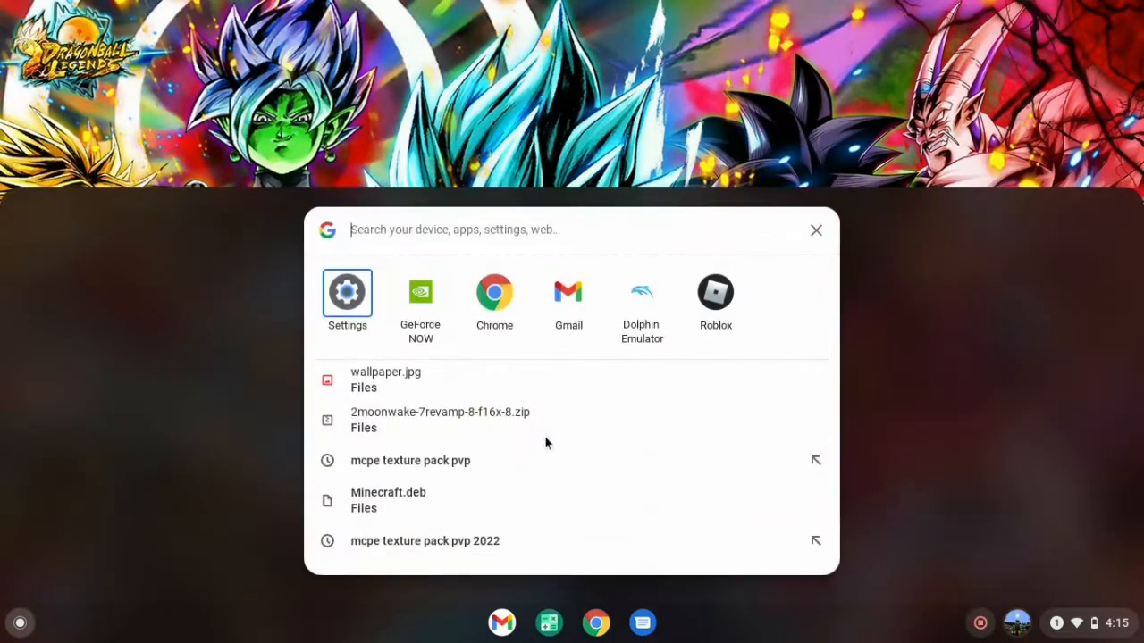
text(settings)
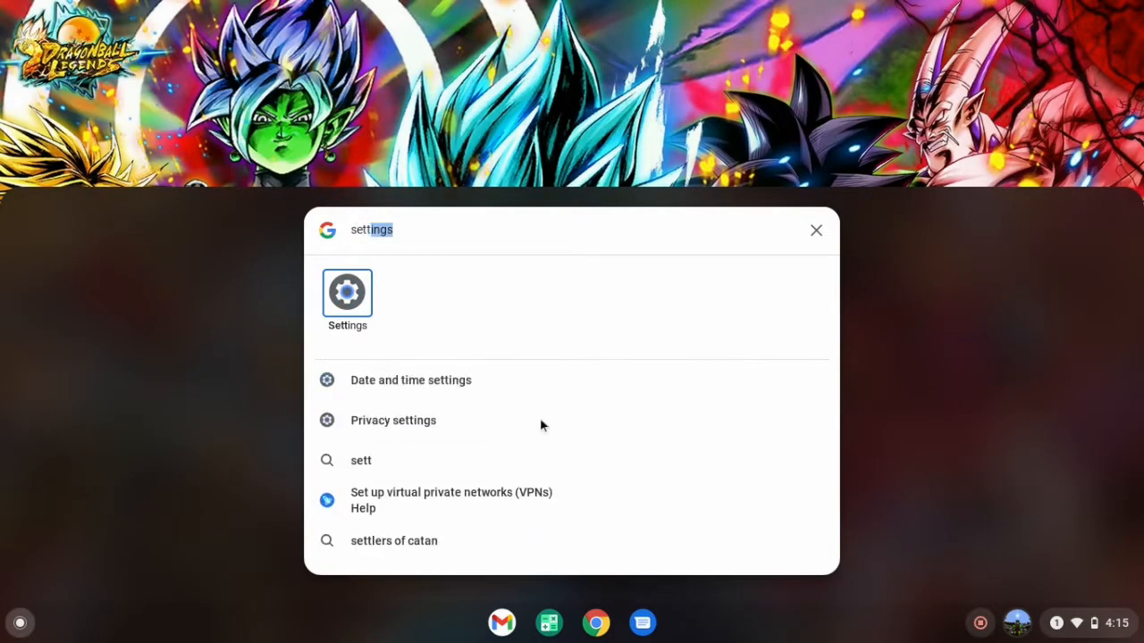
mouse_move(347, 311)
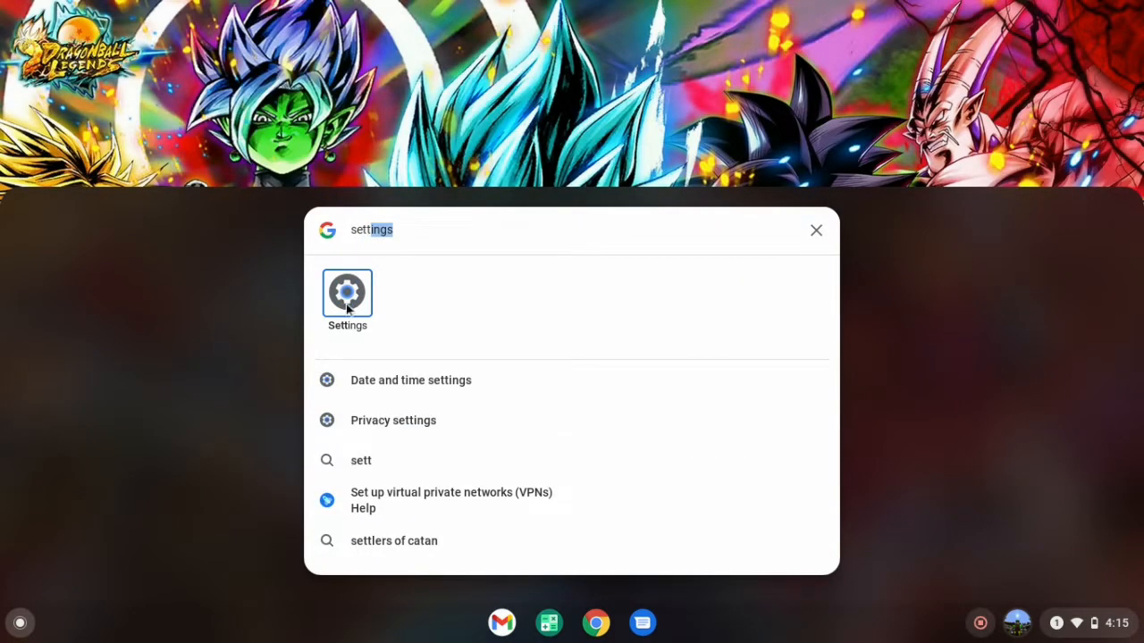
click(347, 293)
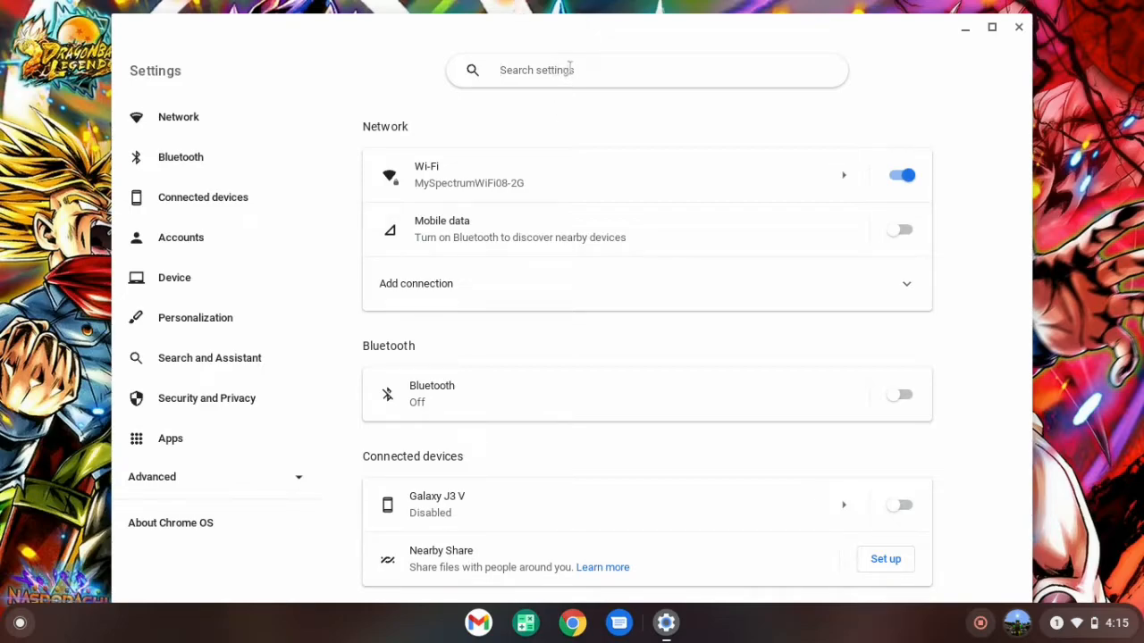
Turn on the Linux development environment and install it with the recommended 10.0 GB disk size
text(linux)
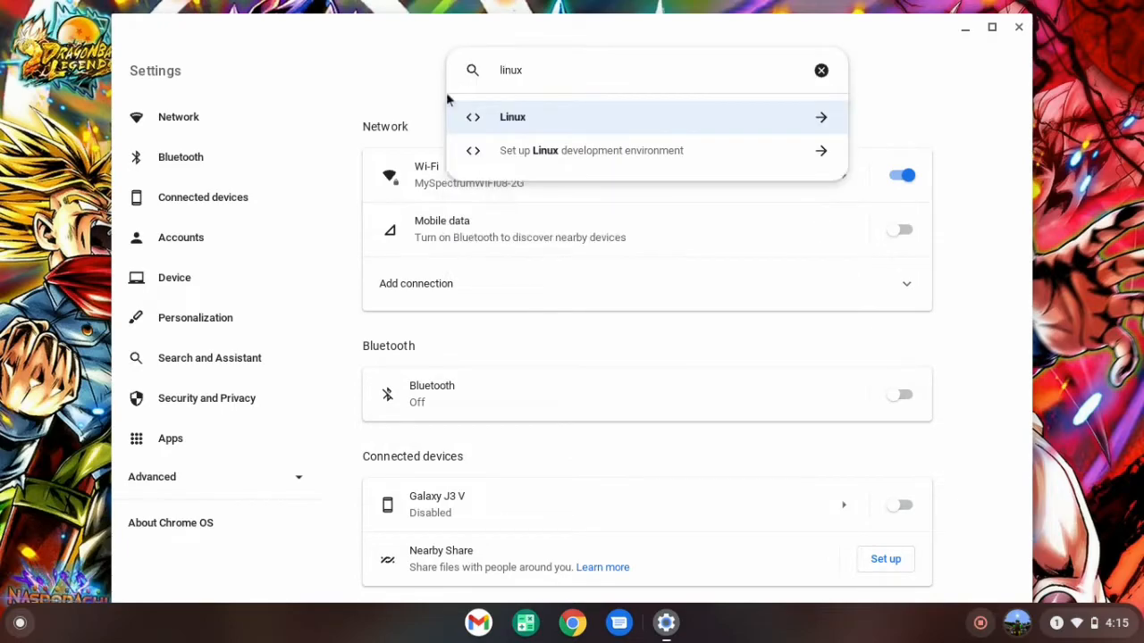
click(511, 118)
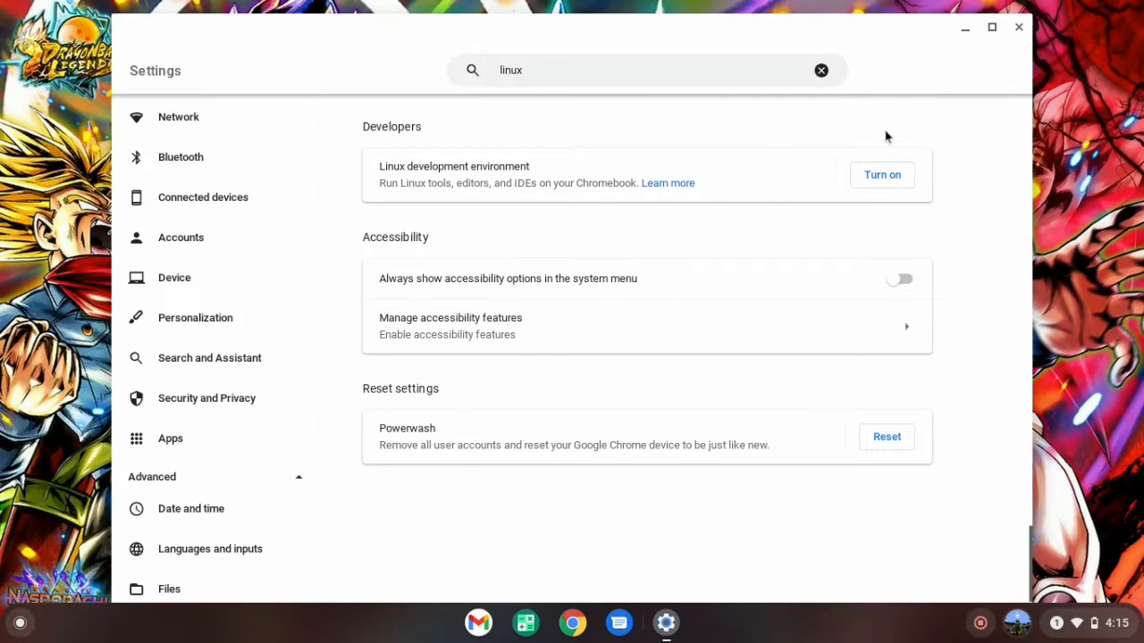
click(881, 176)
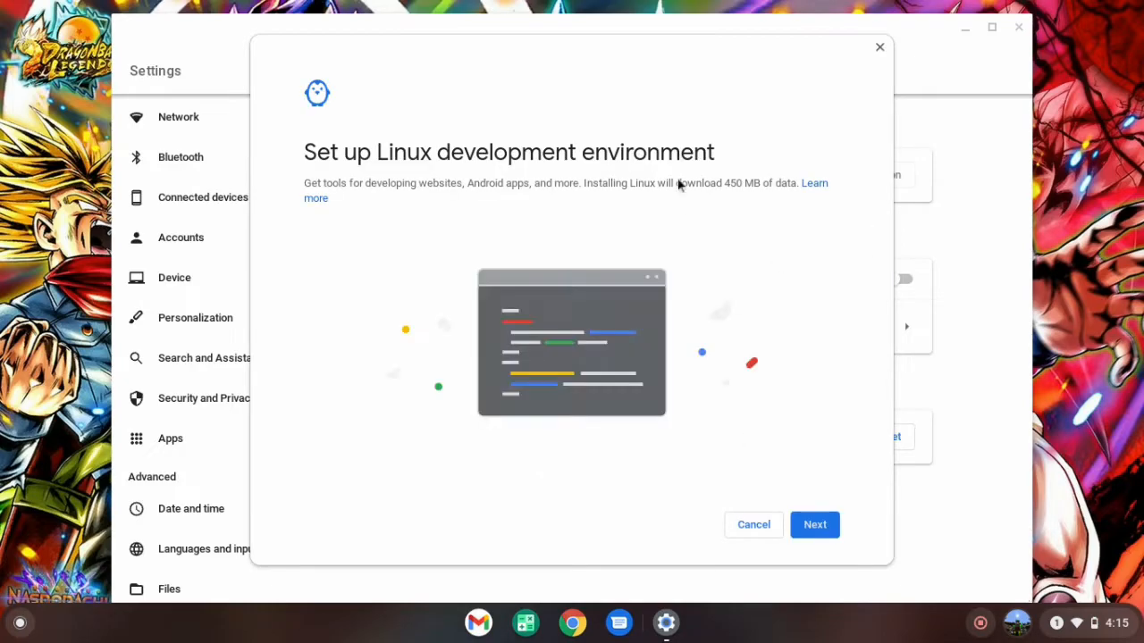
mouse_move(454, 279)
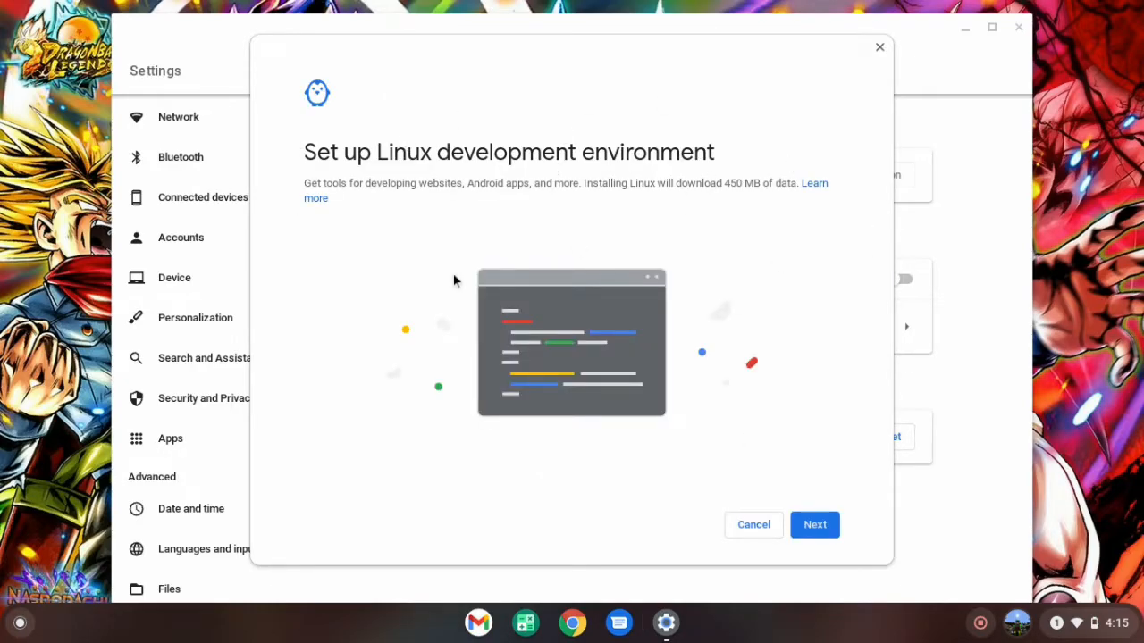
mouse_move(781, 574)
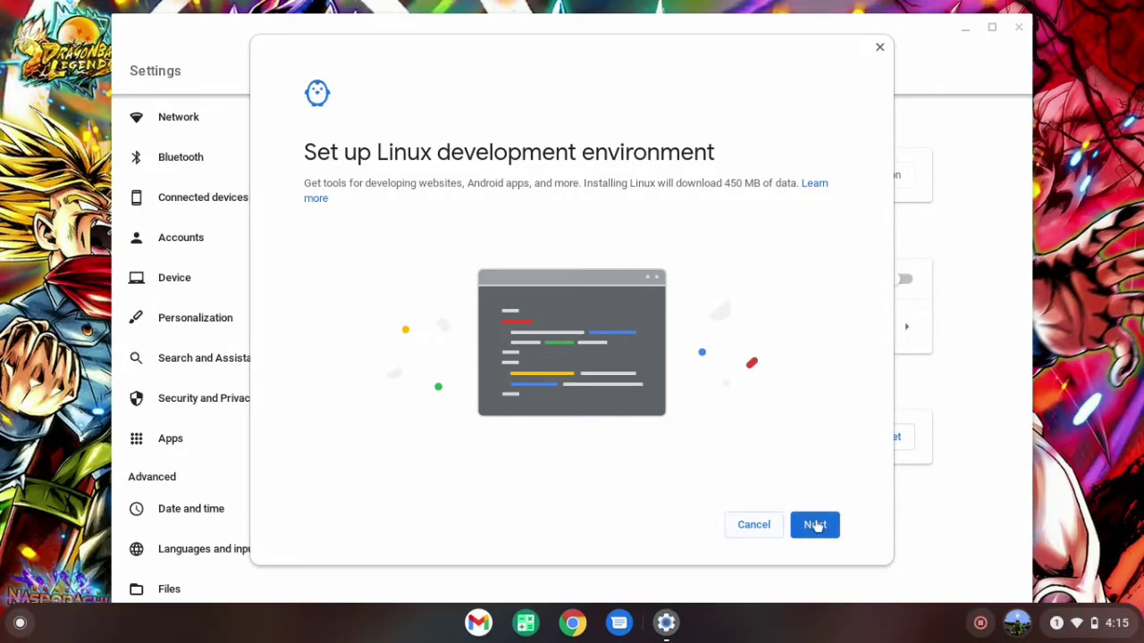
click(816, 525)
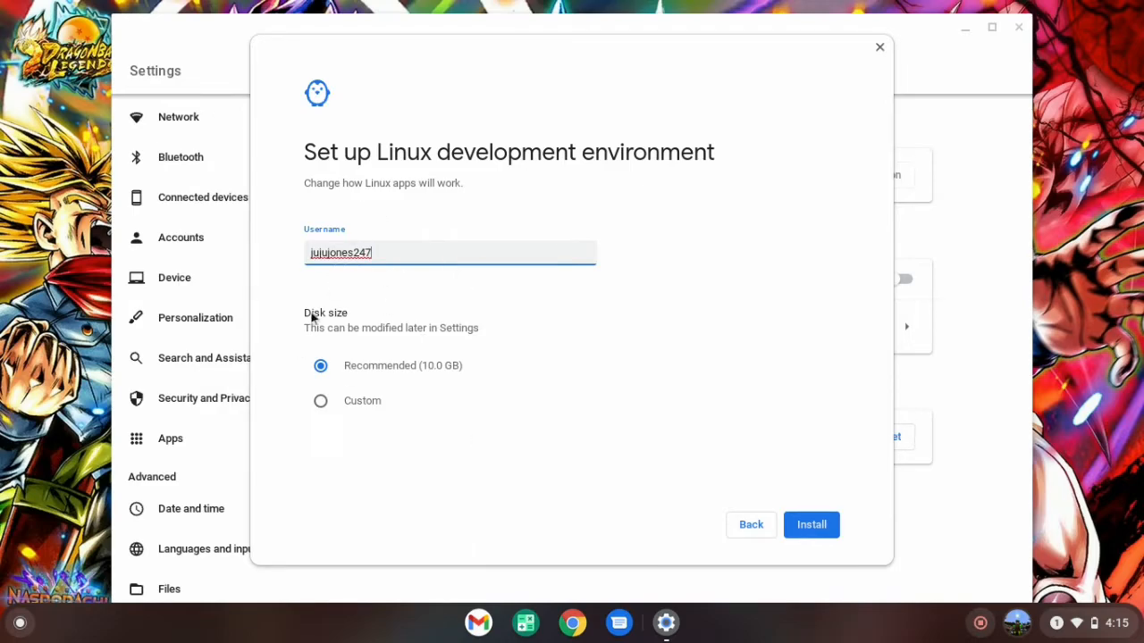
mouse_move(476, 305)
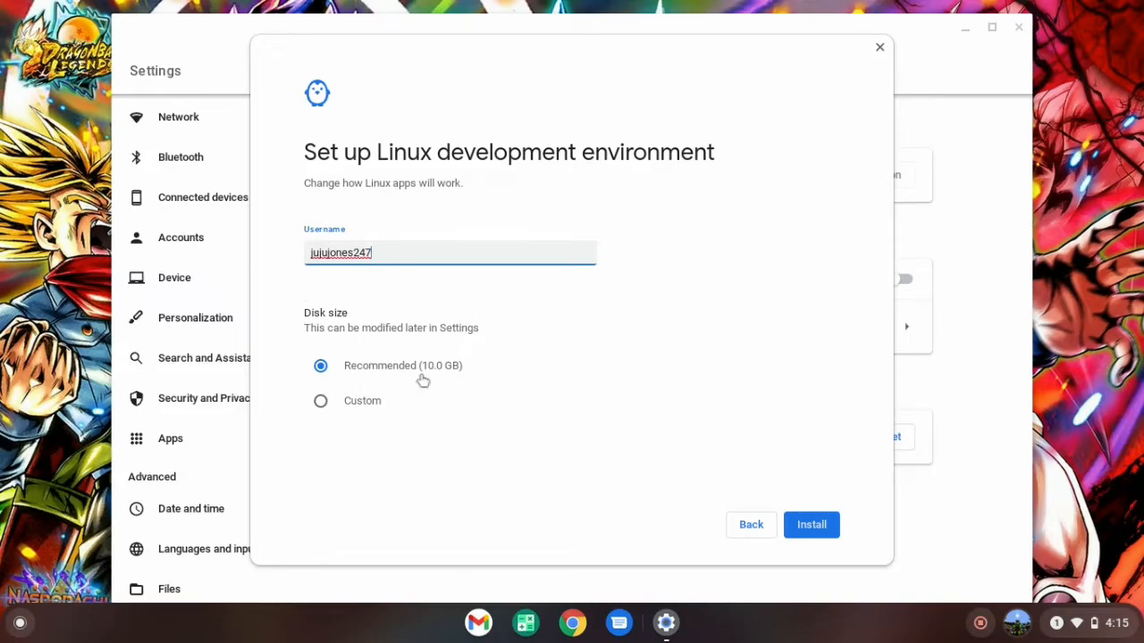
mouse_move(465, 414)
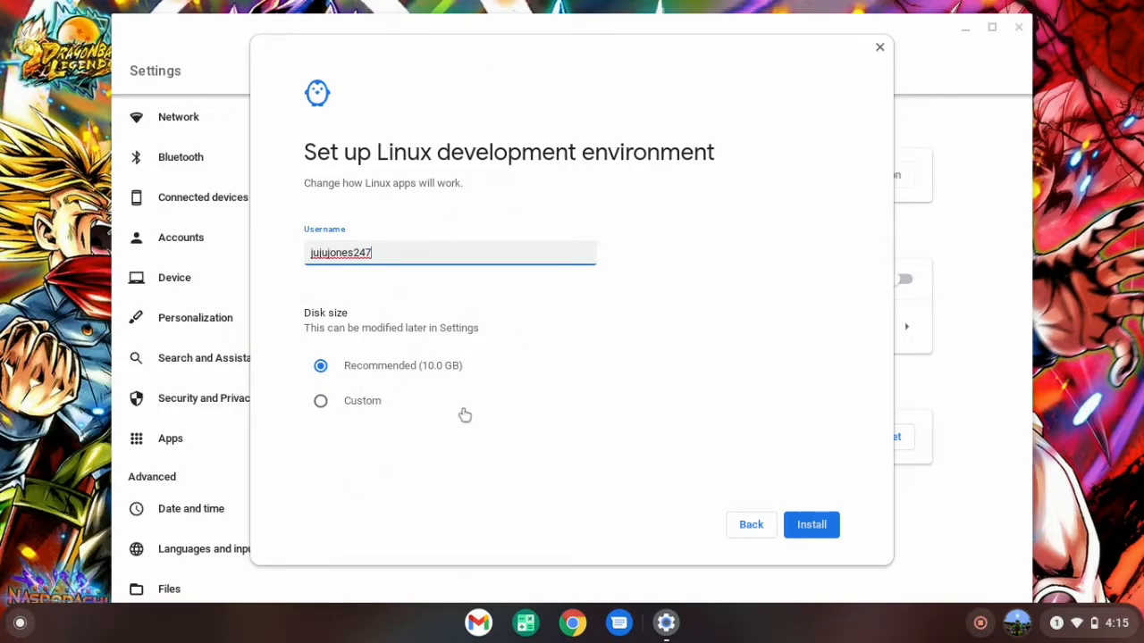
mouse_move(811, 525)
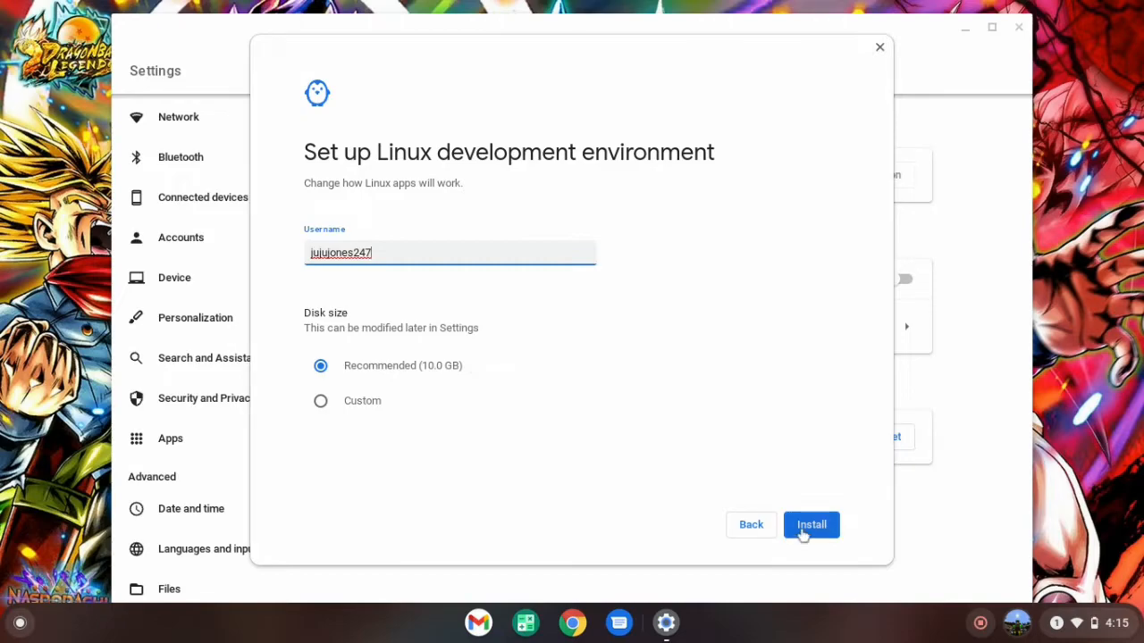
click(811, 525)
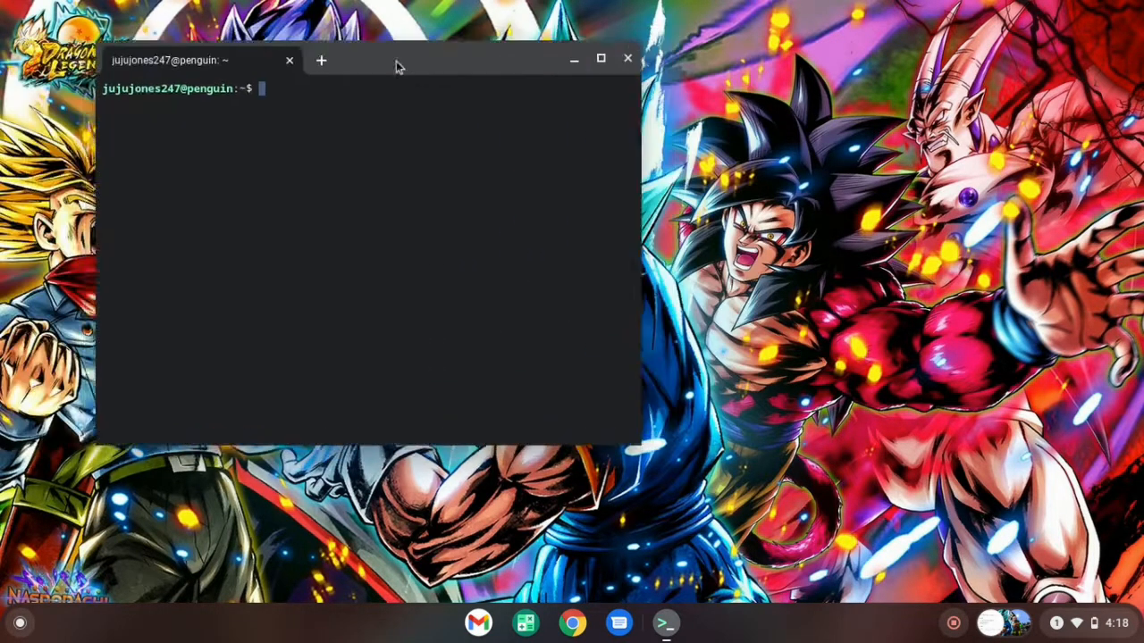
Move the new Terminal window around the desktop, then close it
drag(397, 66, 490, 125)
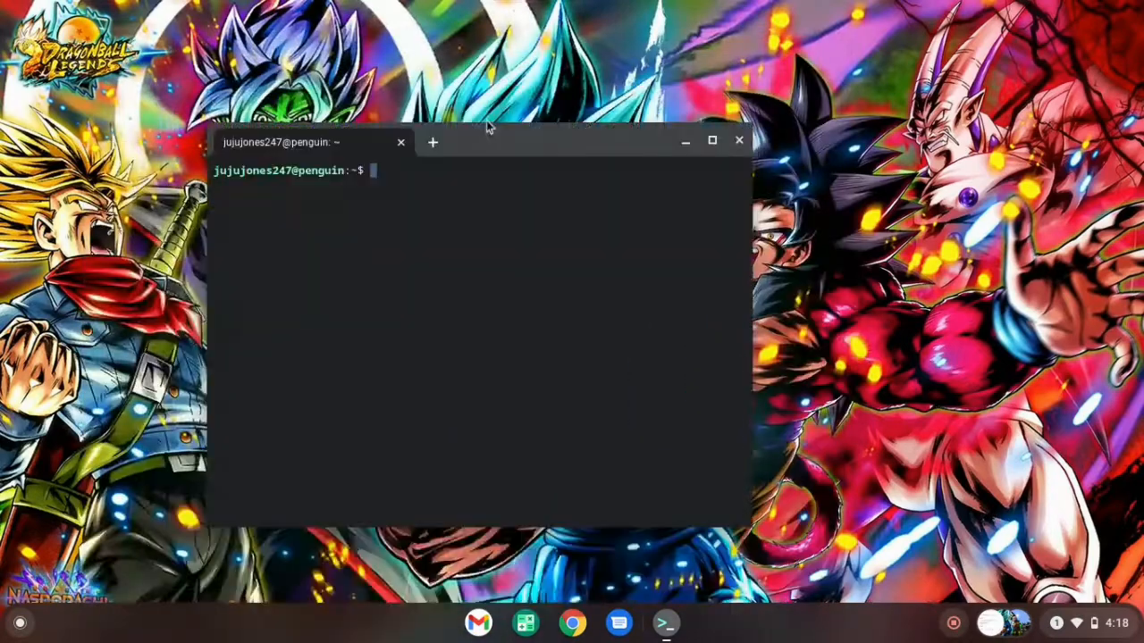
drag(486, 141, 384, 185)
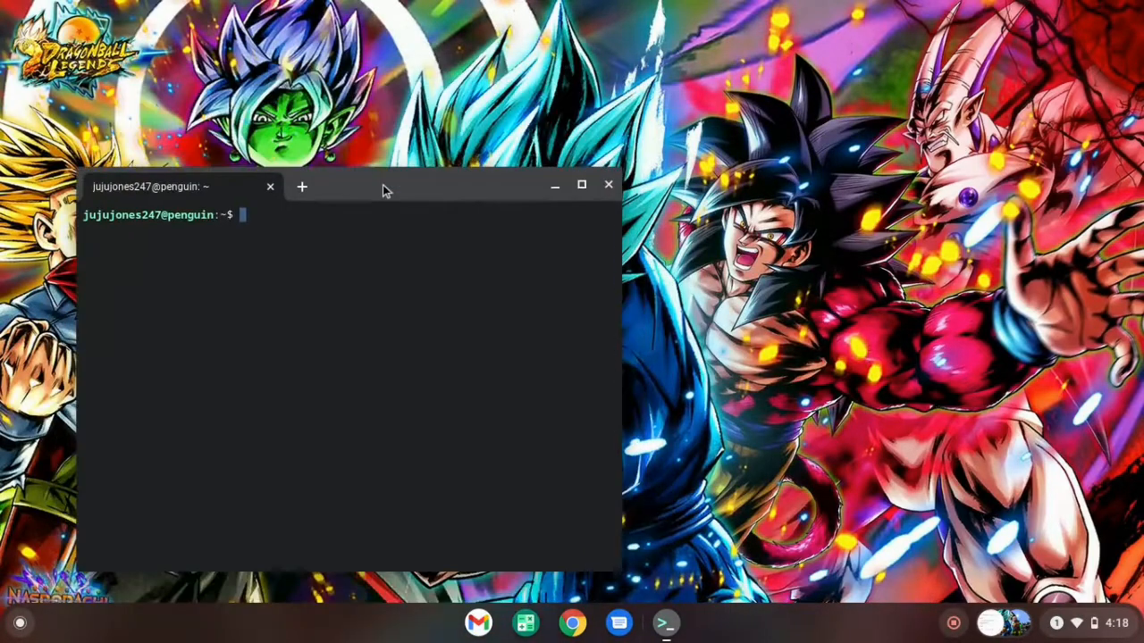
drag(385, 184, 644, 34)
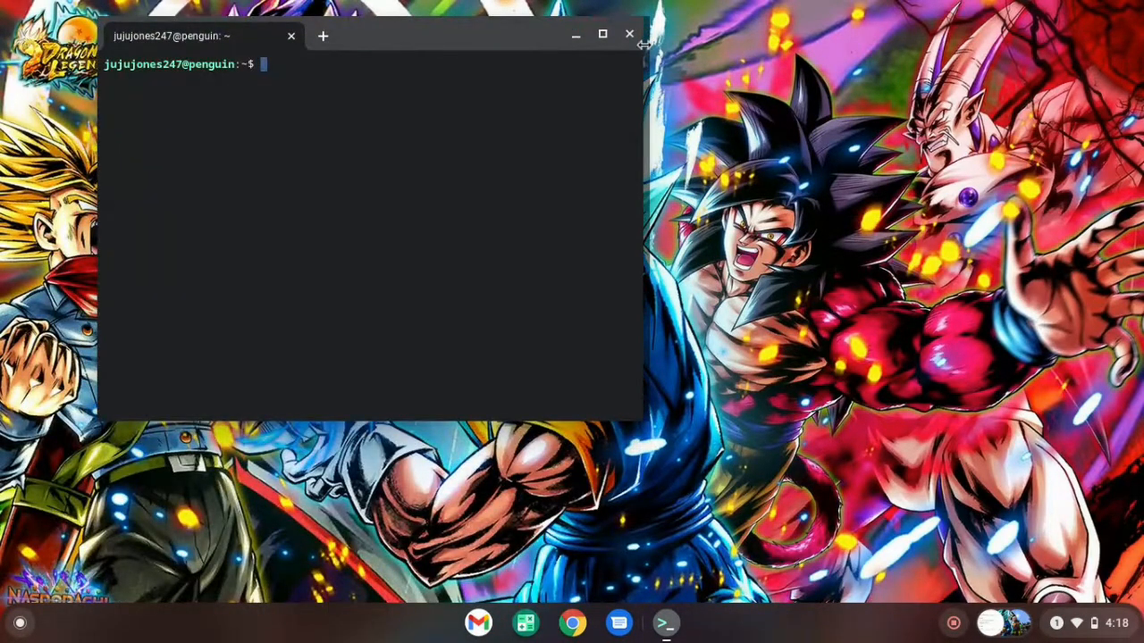
click(629, 32)
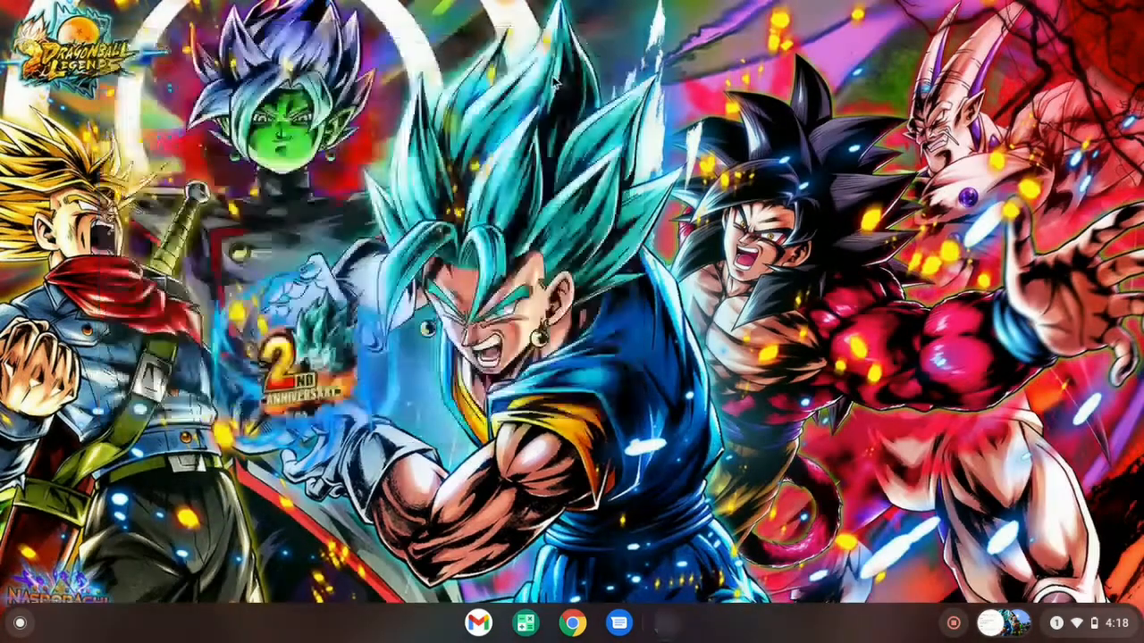
mouse_move(595, 622)
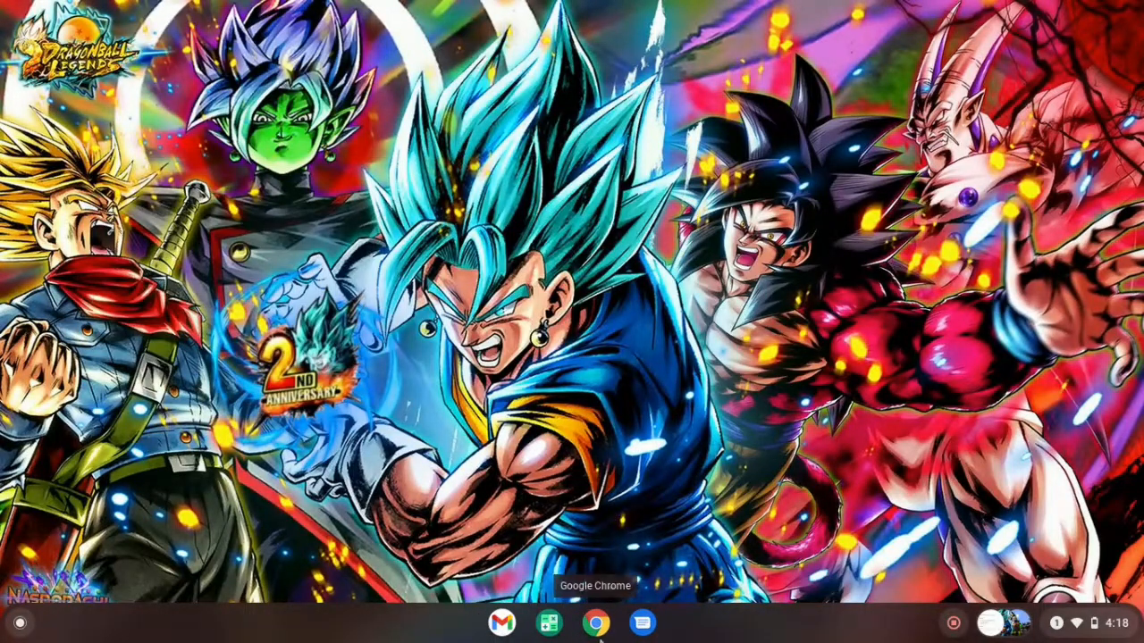
In Chrome, download Minecraft.deb for Debian / Ubuntu from the Minecraft alternative downloads page
click(595, 625)
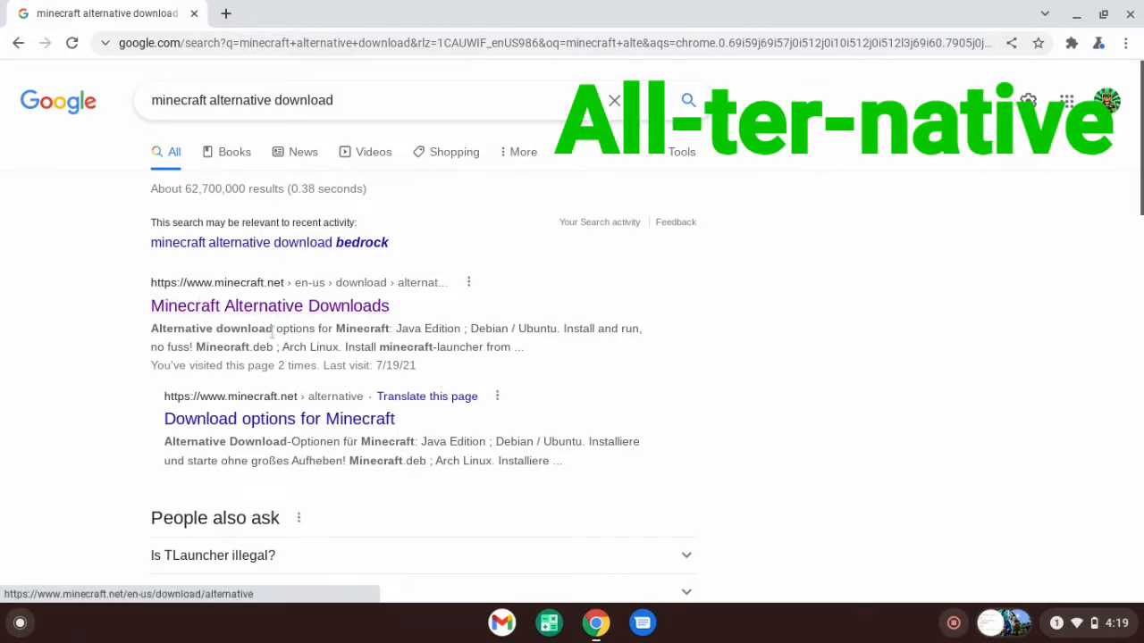
mouse_move(354, 286)
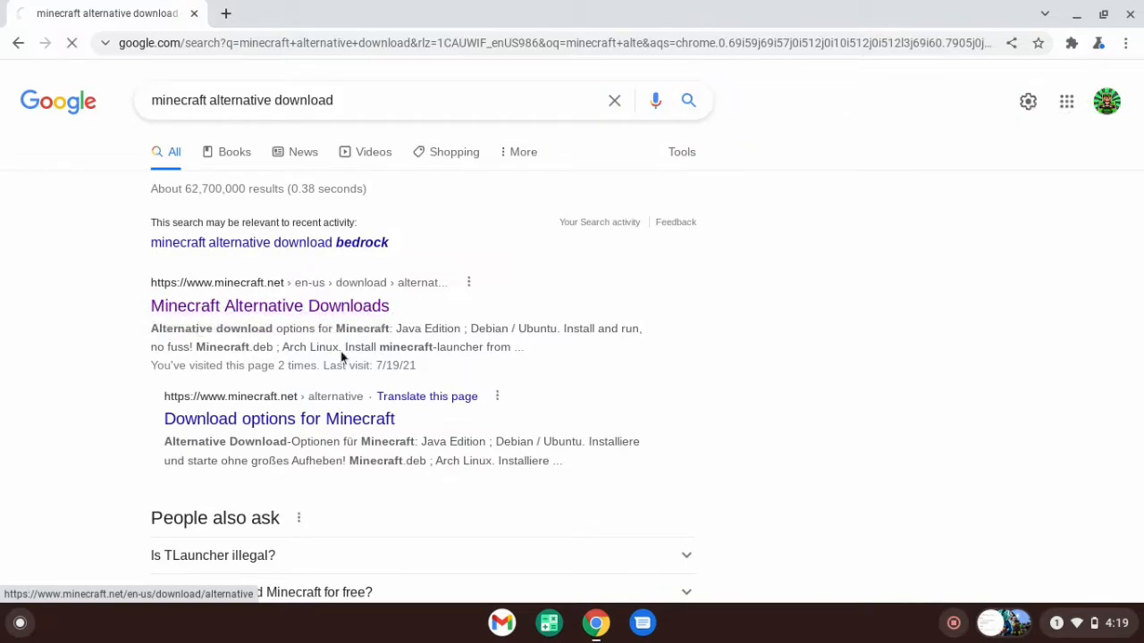
click(268, 306)
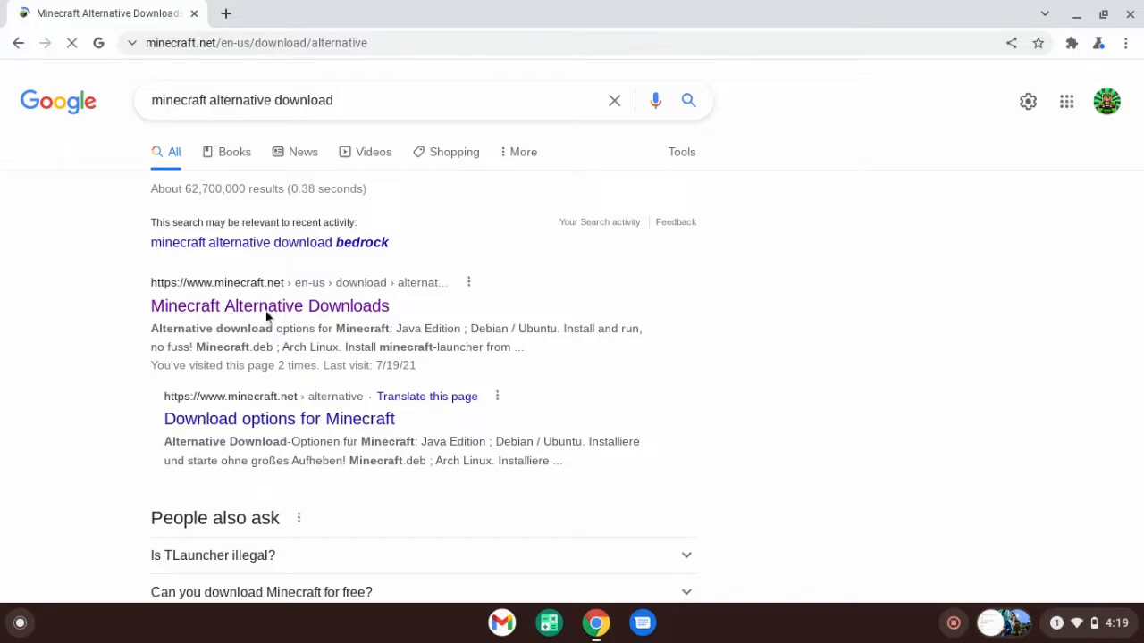
click(268, 306)
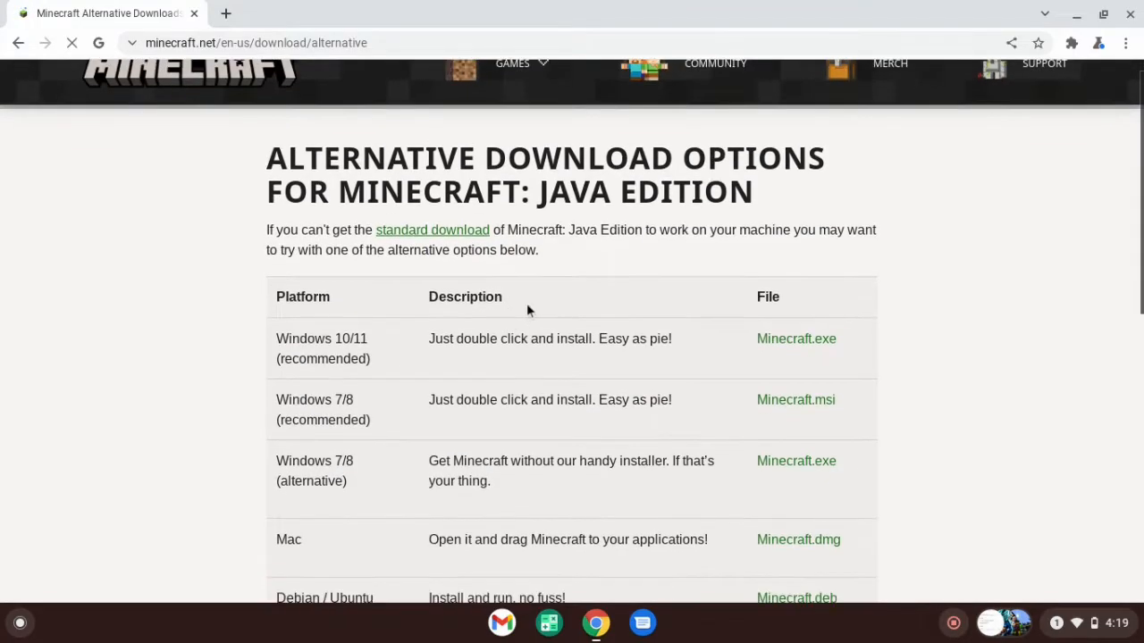
scroll(down, 3)
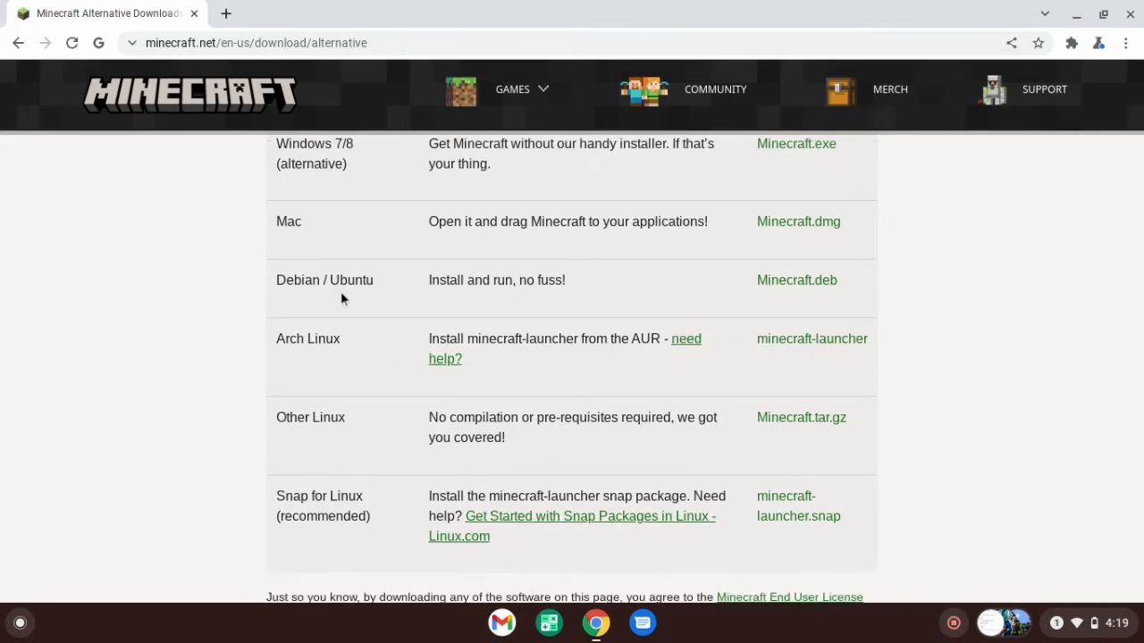
mouse_move(350, 309)
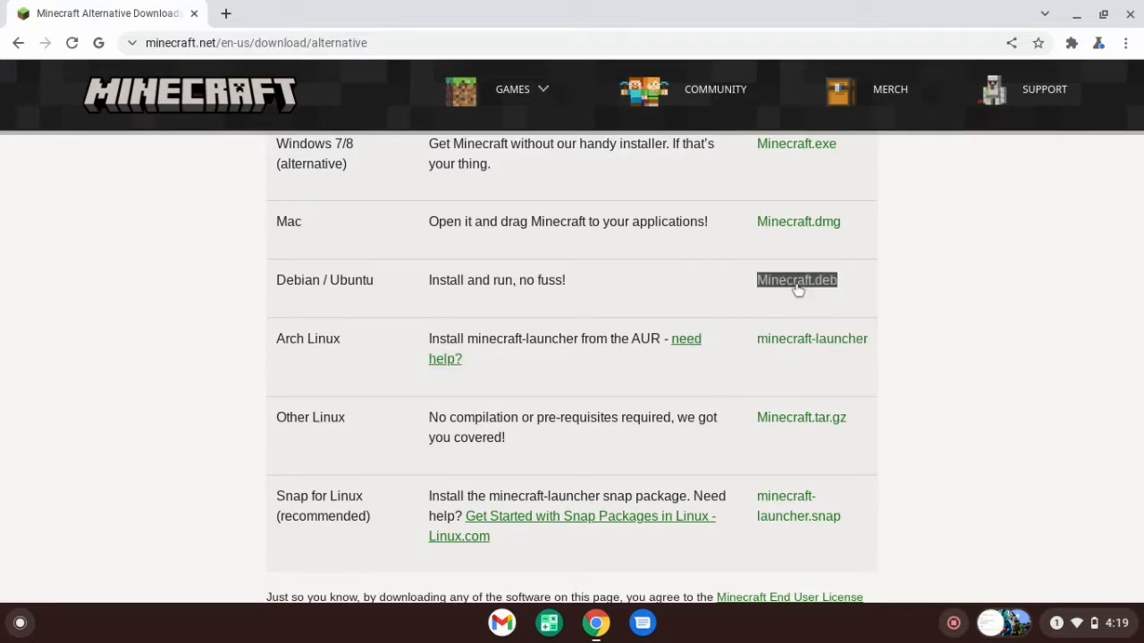
click(797, 279)
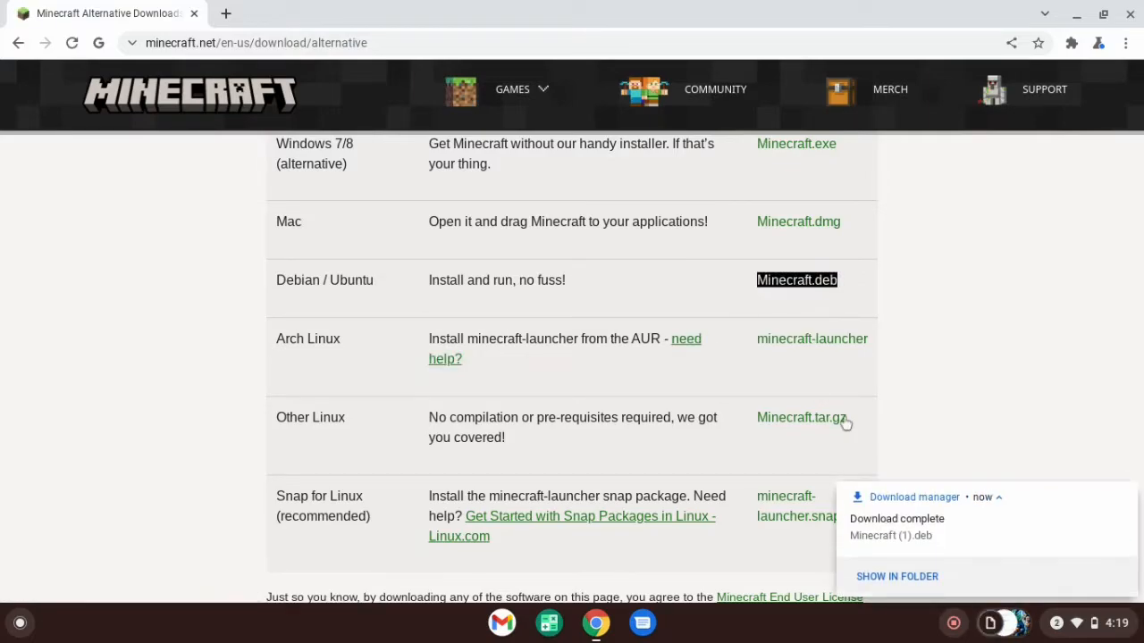
mouse_move(1130, 479)
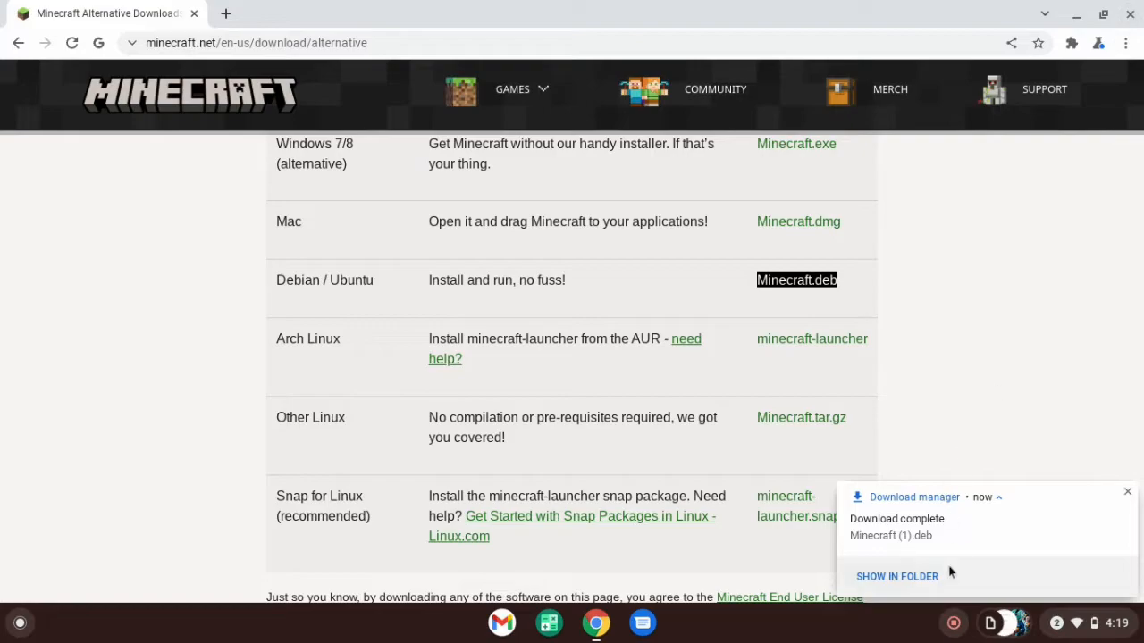
click(1126, 491)
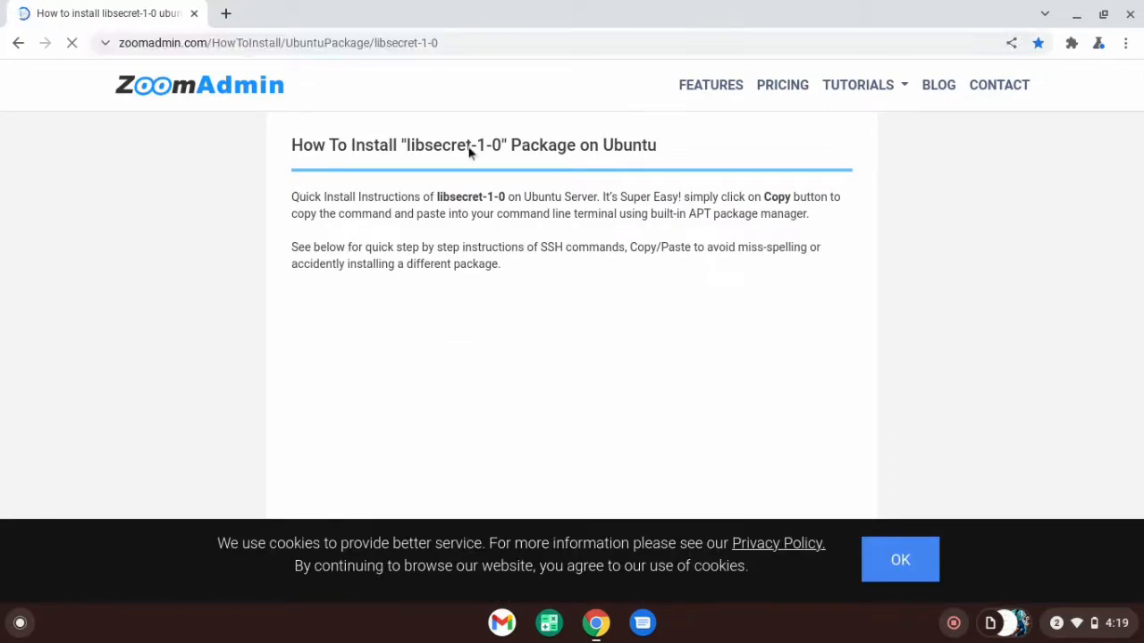
Scroll the ZoomAdmin libsecret-1-0 page down to the apt-get quick install commands
scroll(down, 3)
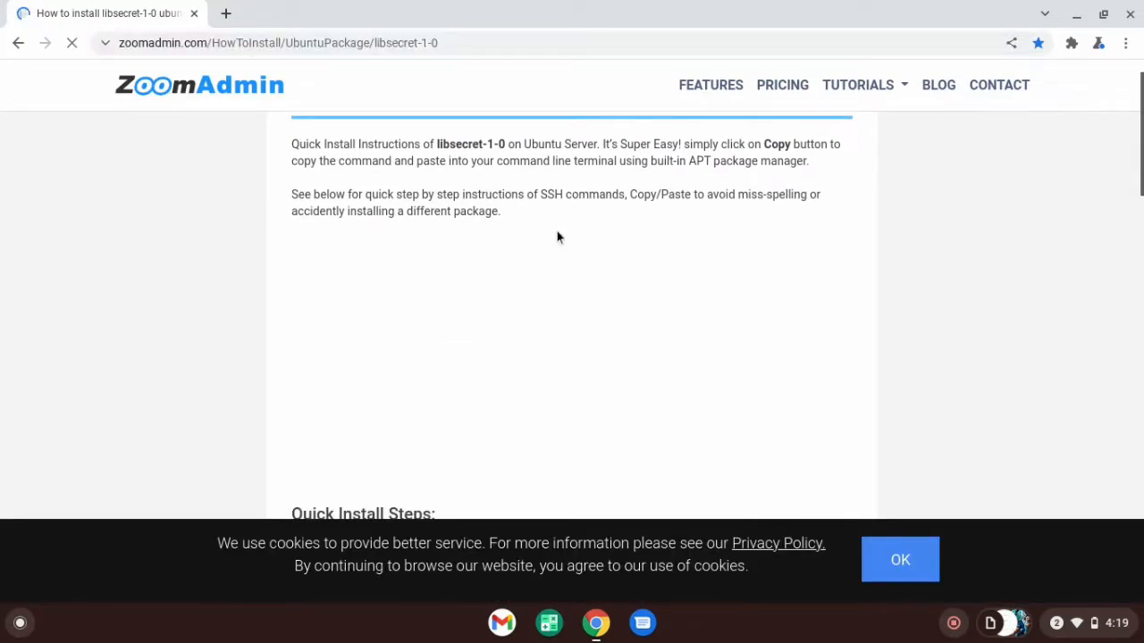
scroll(down, 3)
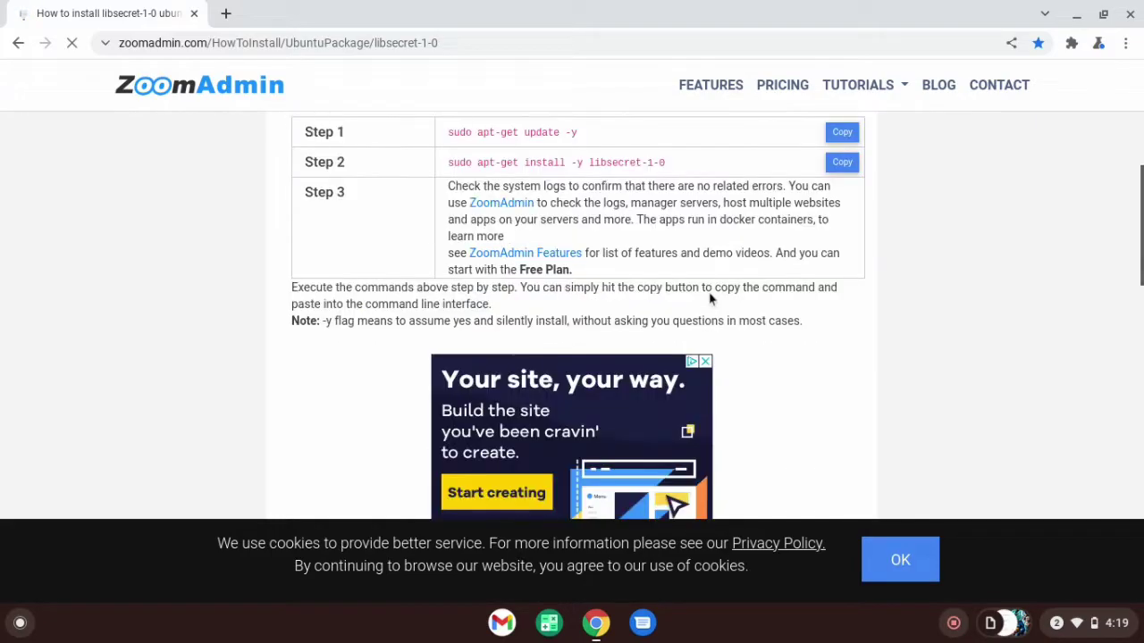
scroll(down, 3)
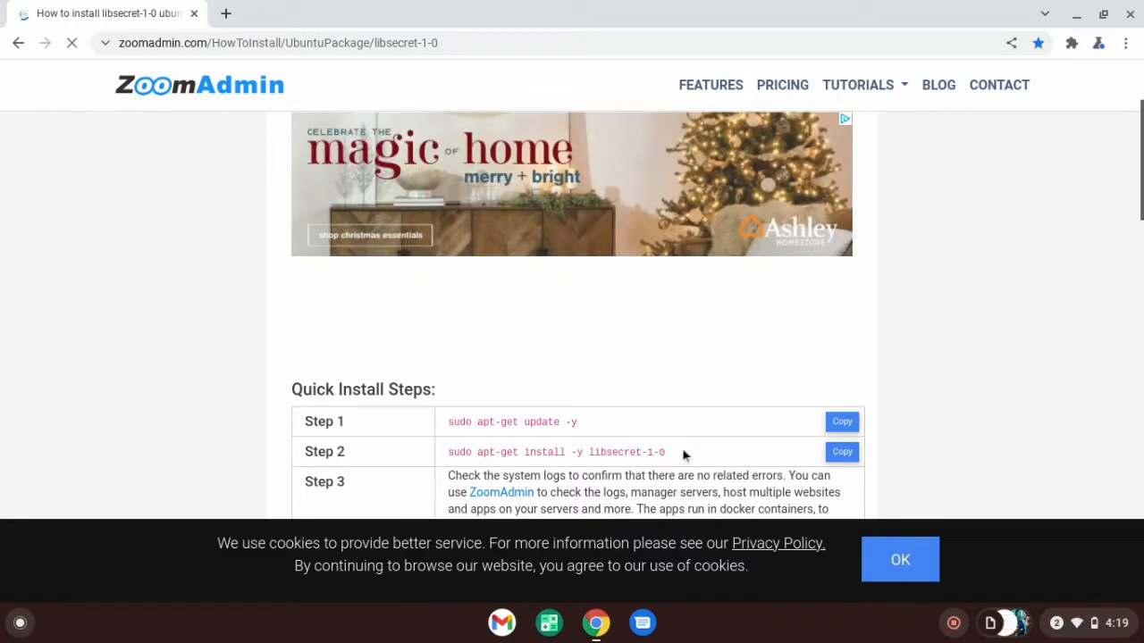
scroll(down, 3)
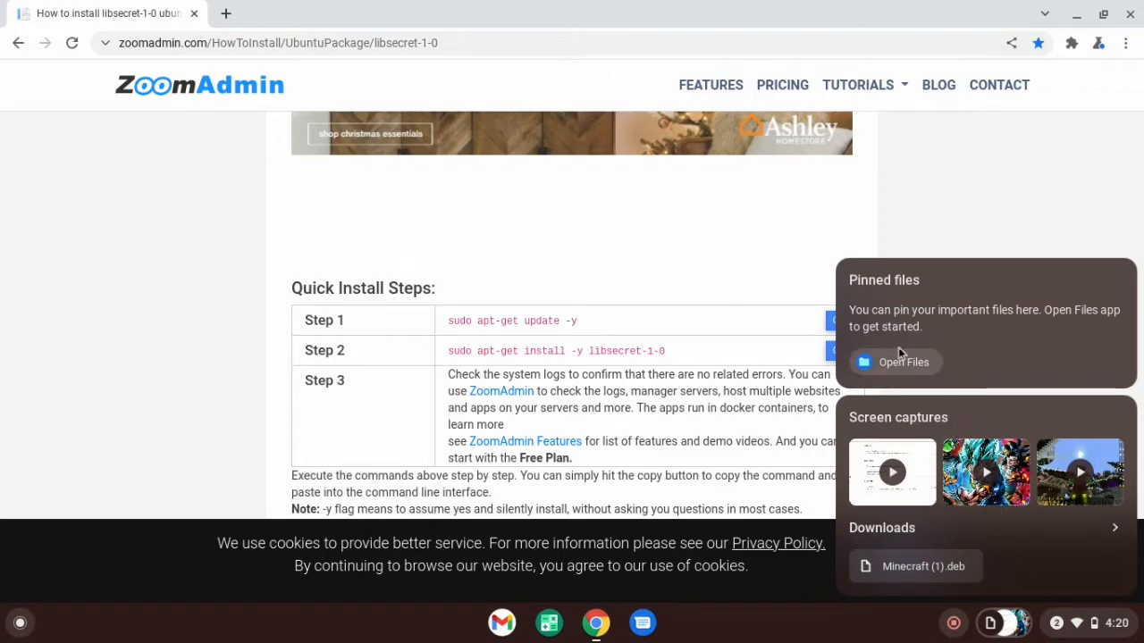
Select Minecraft (1).deb in the Files app's Recent list
click(901, 361)
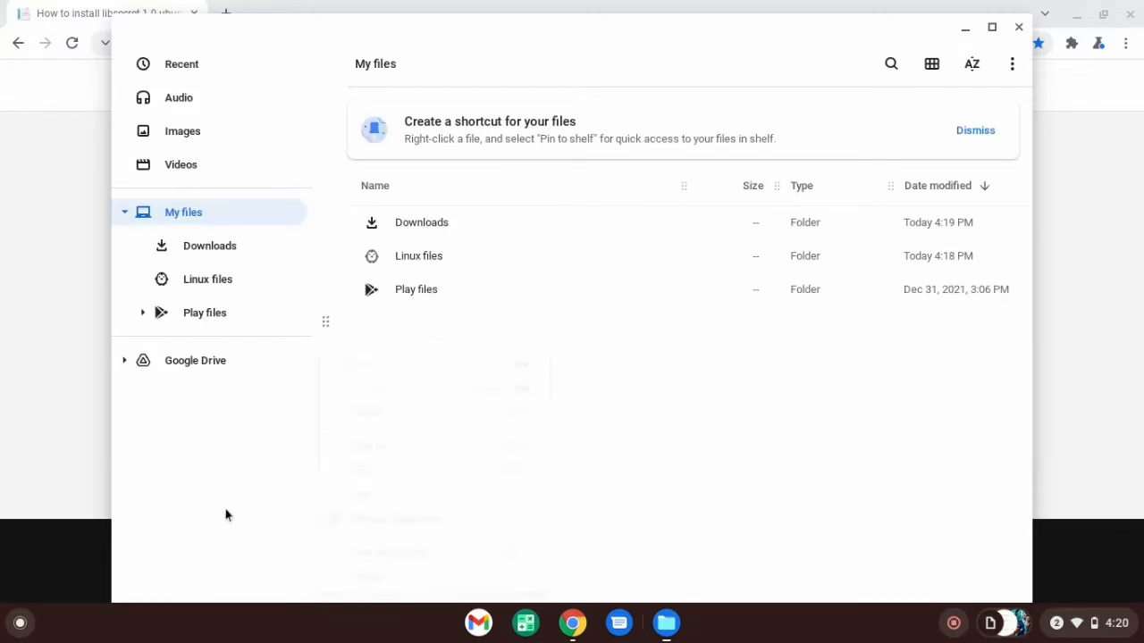
click(182, 64)
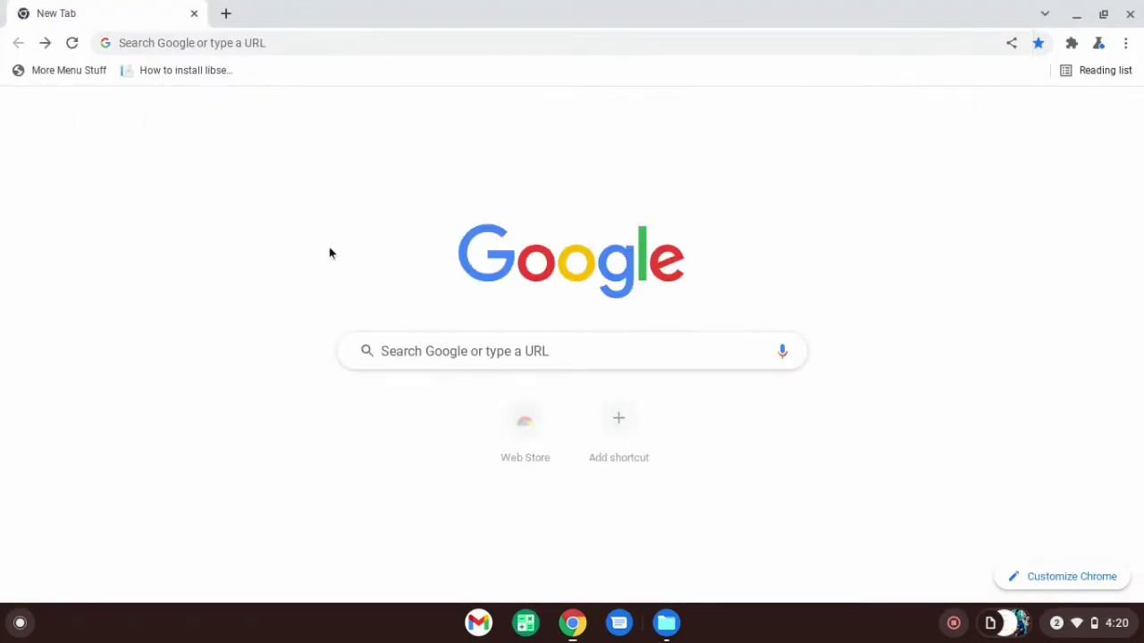
click(666, 622)
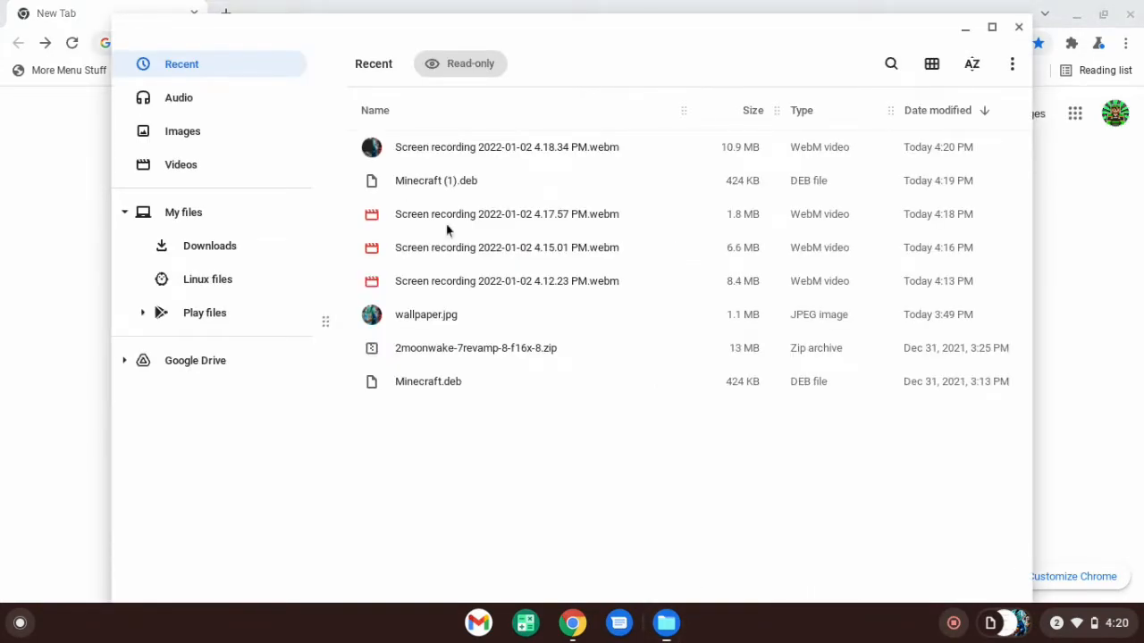
mouse_move(529, 195)
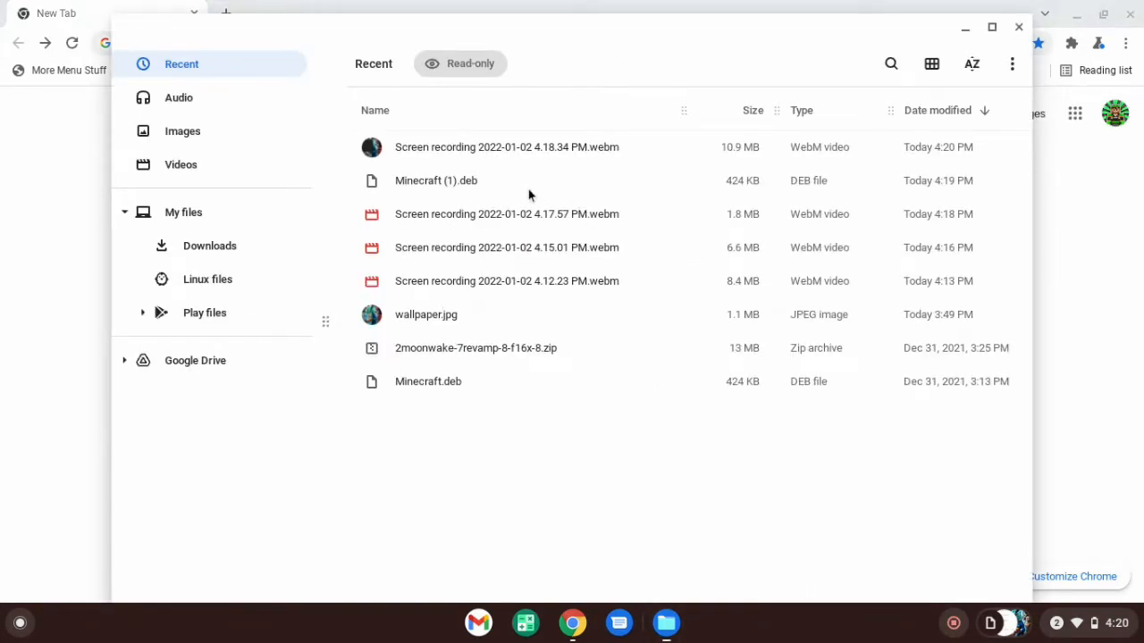
click(436, 180)
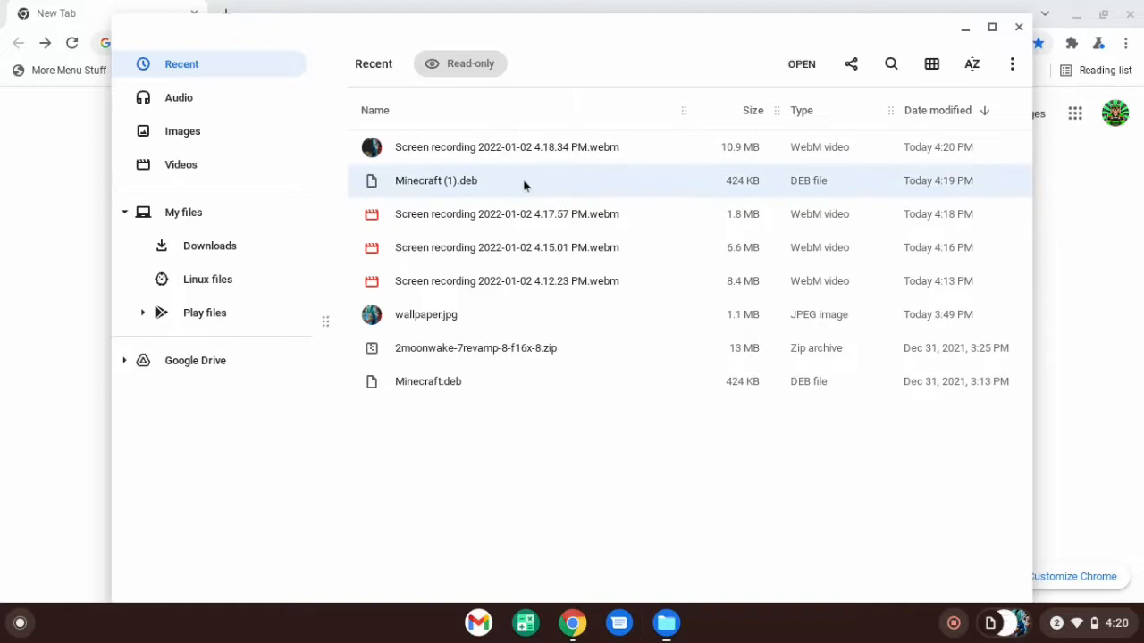
mouse_move(897, 97)
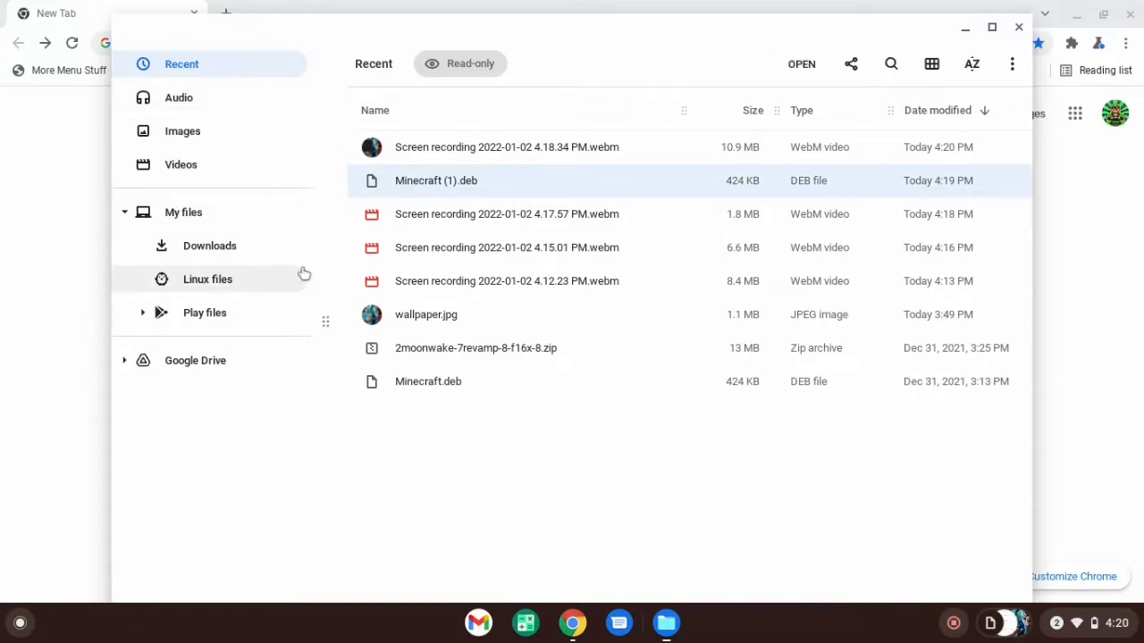
mouse_move(429, 383)
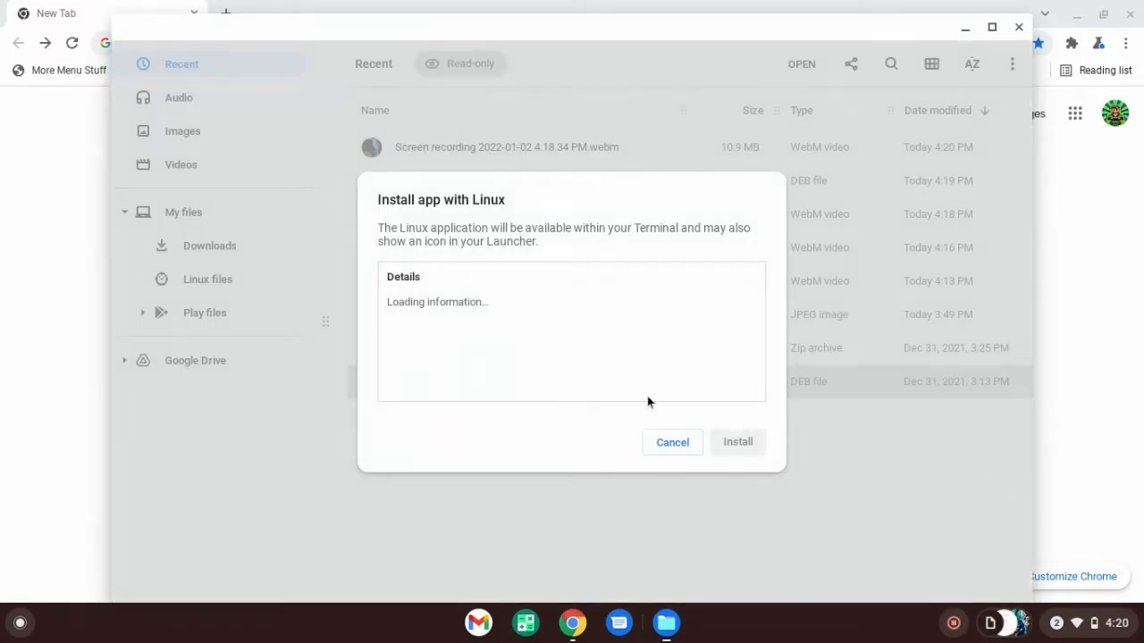
mouse_move(733, 458)
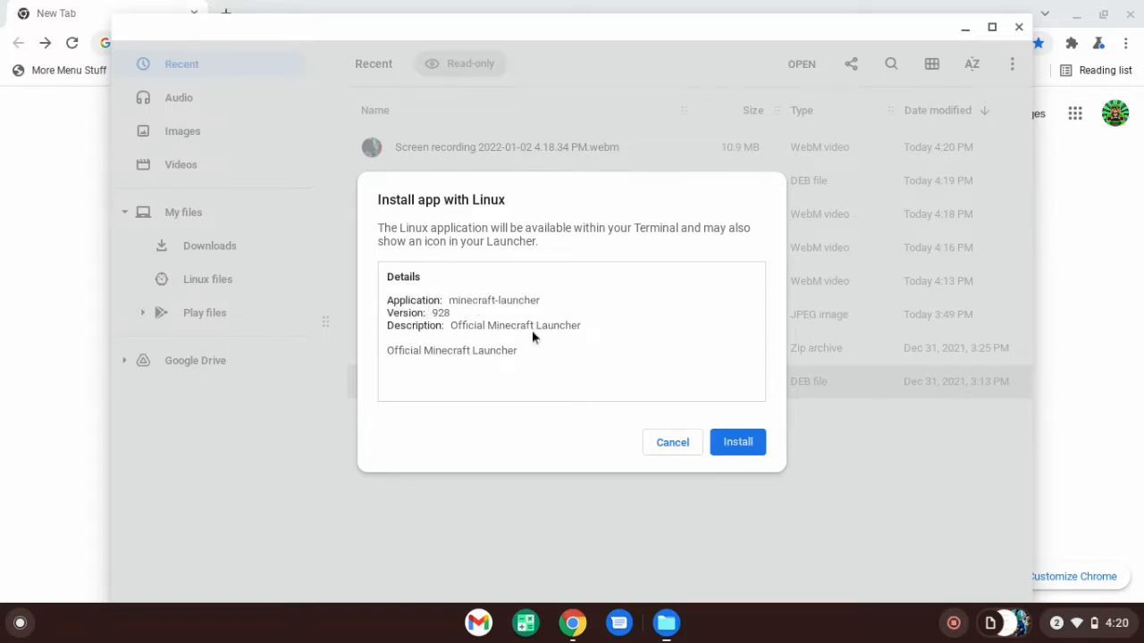
Install the minecraft-launcher .deb with Linux and dismiss the installation-started confirmation
click(737, 443)
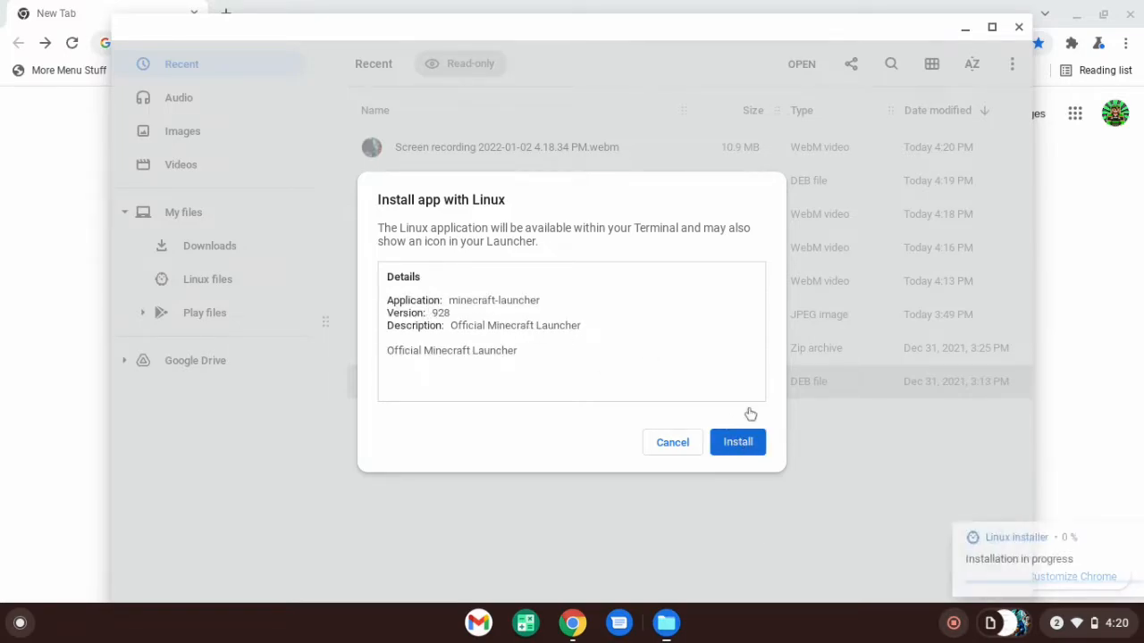
click(738, 443)
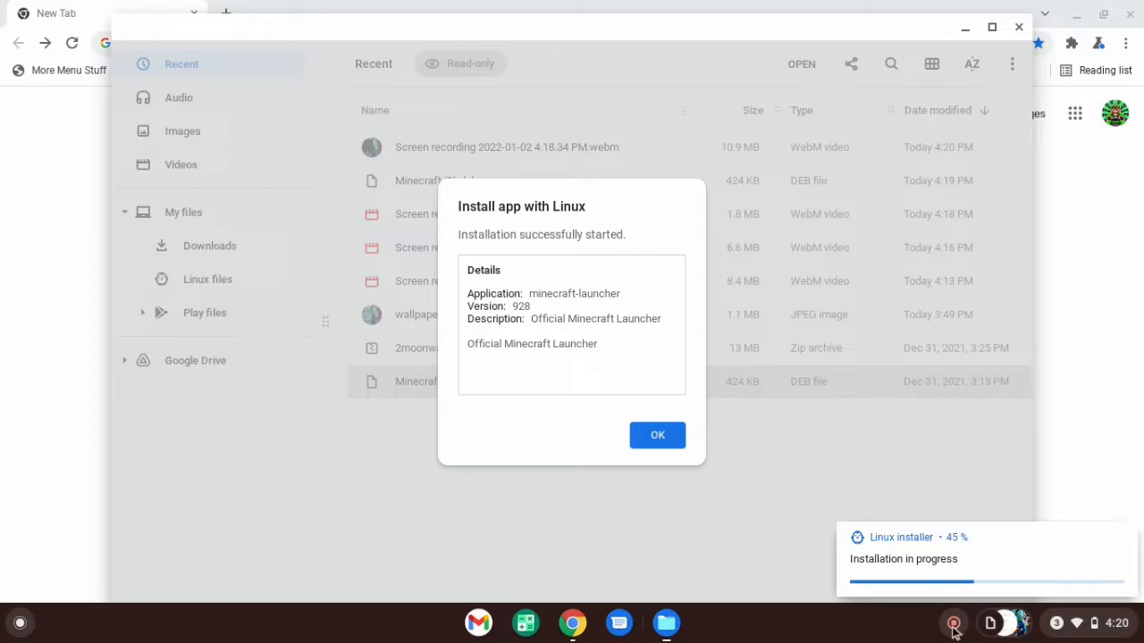
click(657, 437)
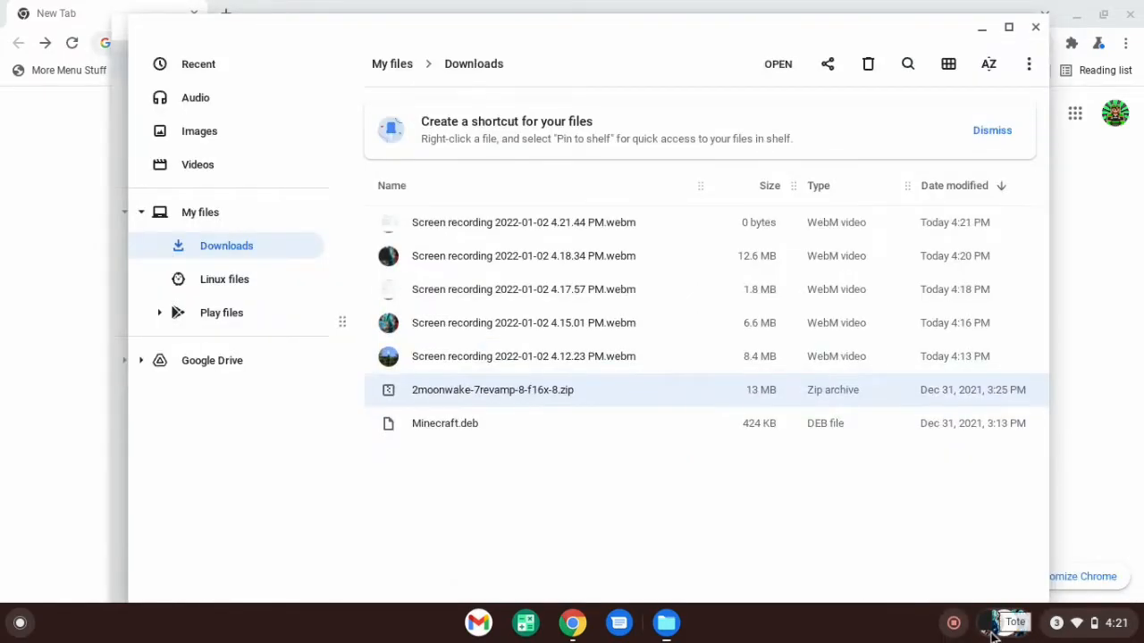
mouse_move(528, 422)
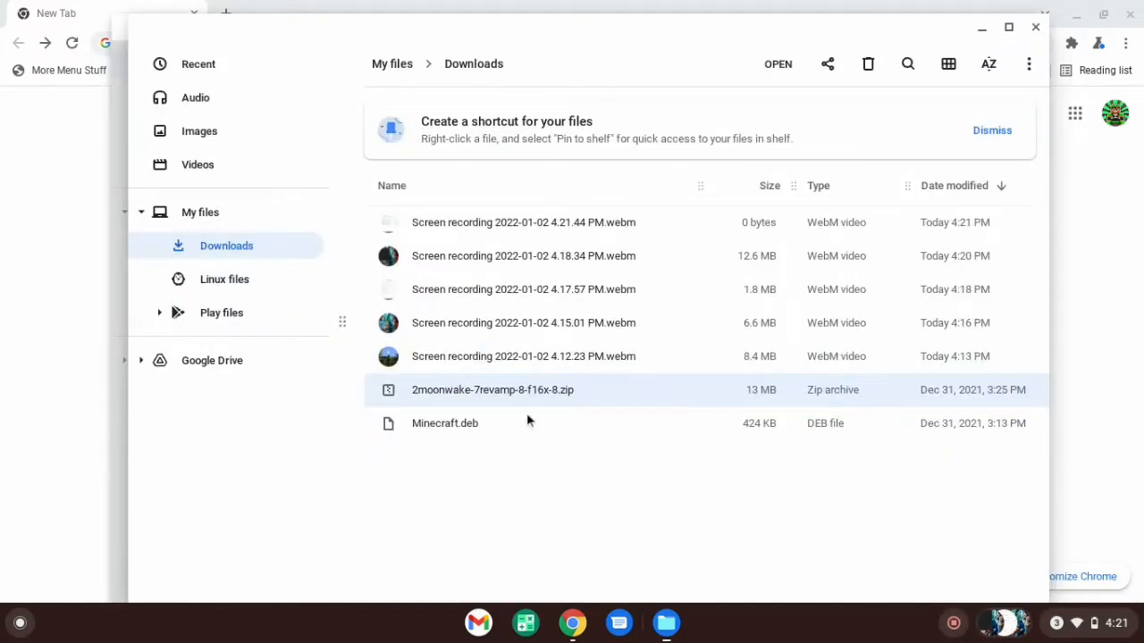
mouse_move(984, 32)
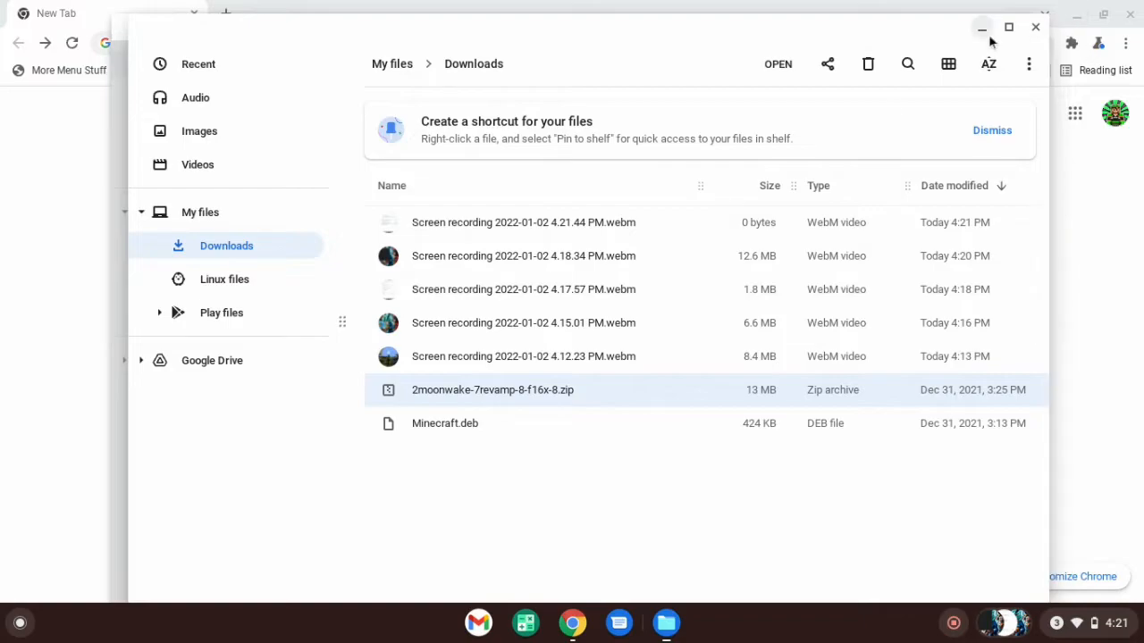
Cancel a repeat install of Minecraft.deb from Recent and close the Files window
click(182, 64)
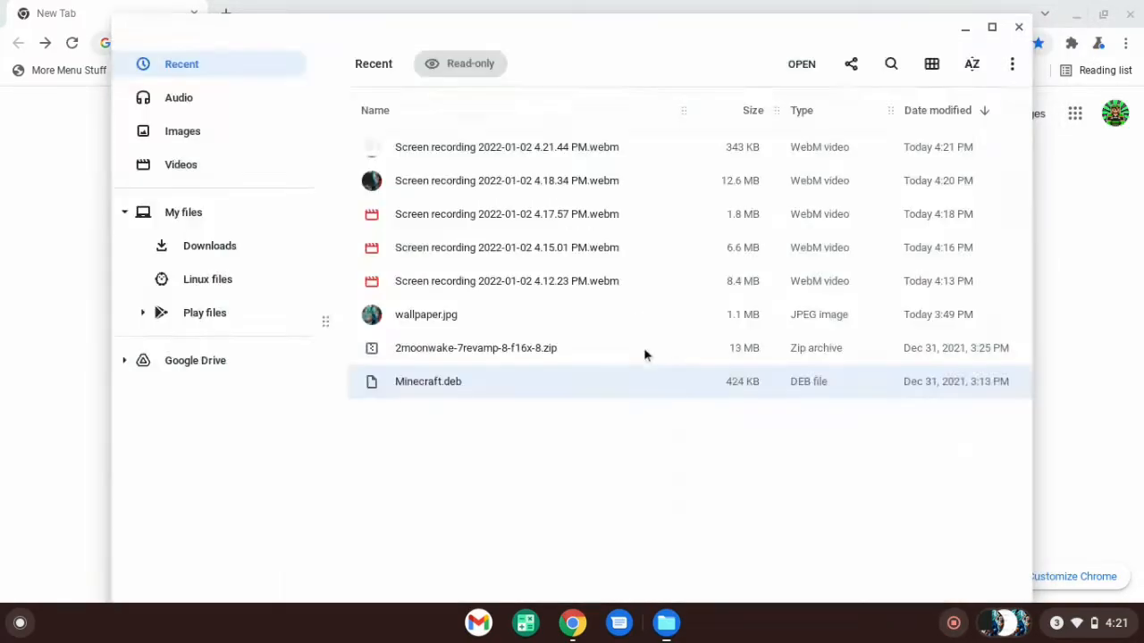
double_click(429, 382)
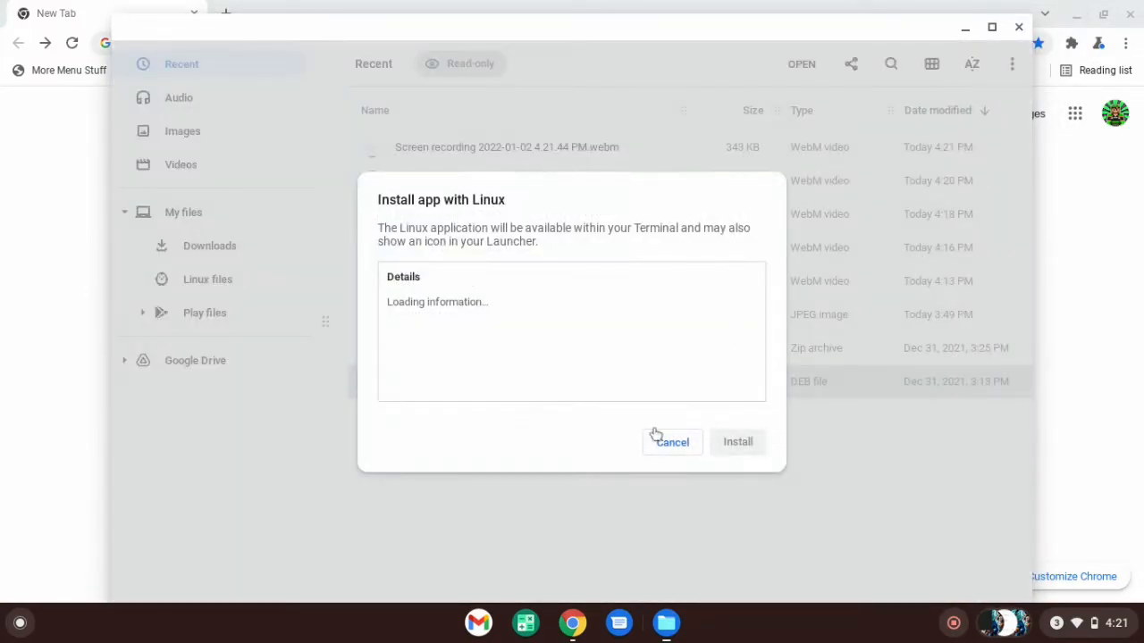
click(672, 443)
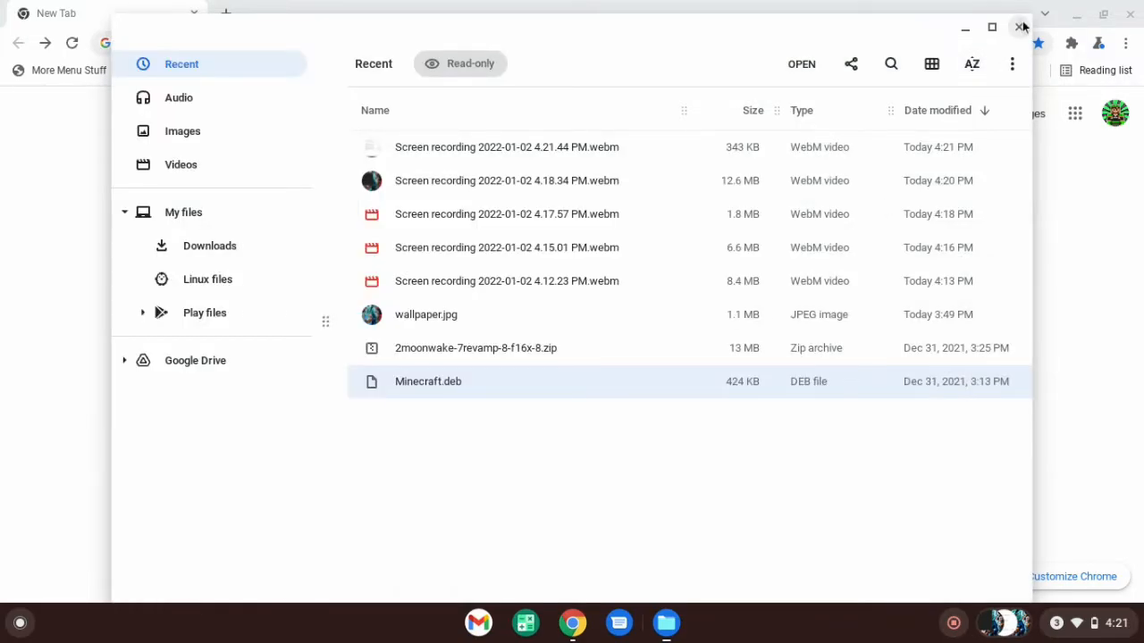
click(1019, 27)
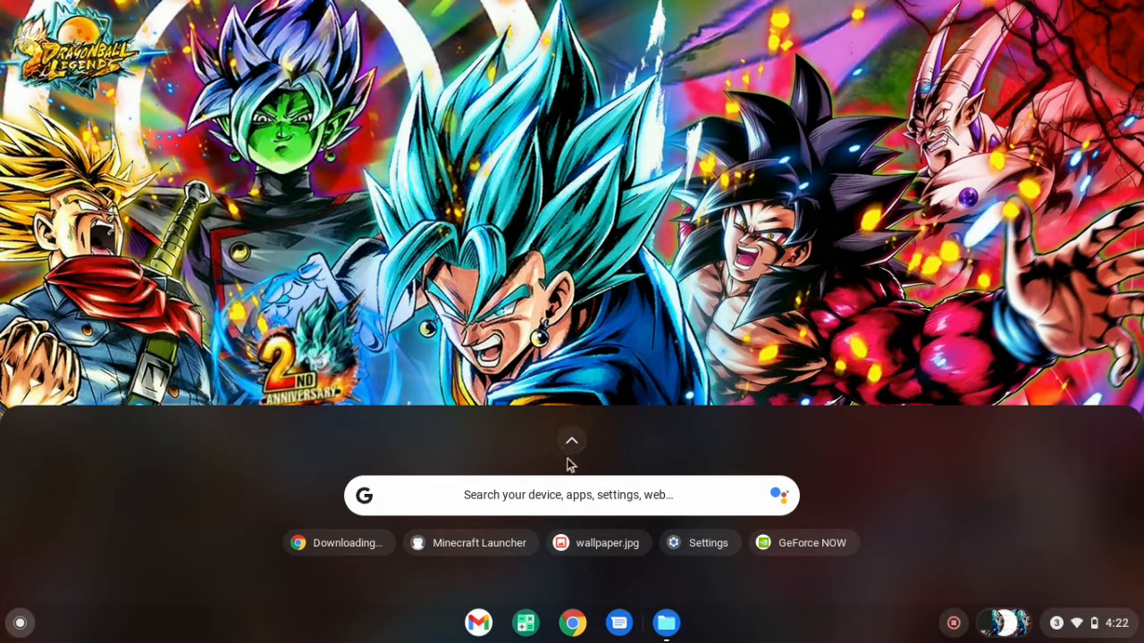
Launch Terminal by searching 'terminal' in the app grid, then bring Chrome back up
click(572, 440)
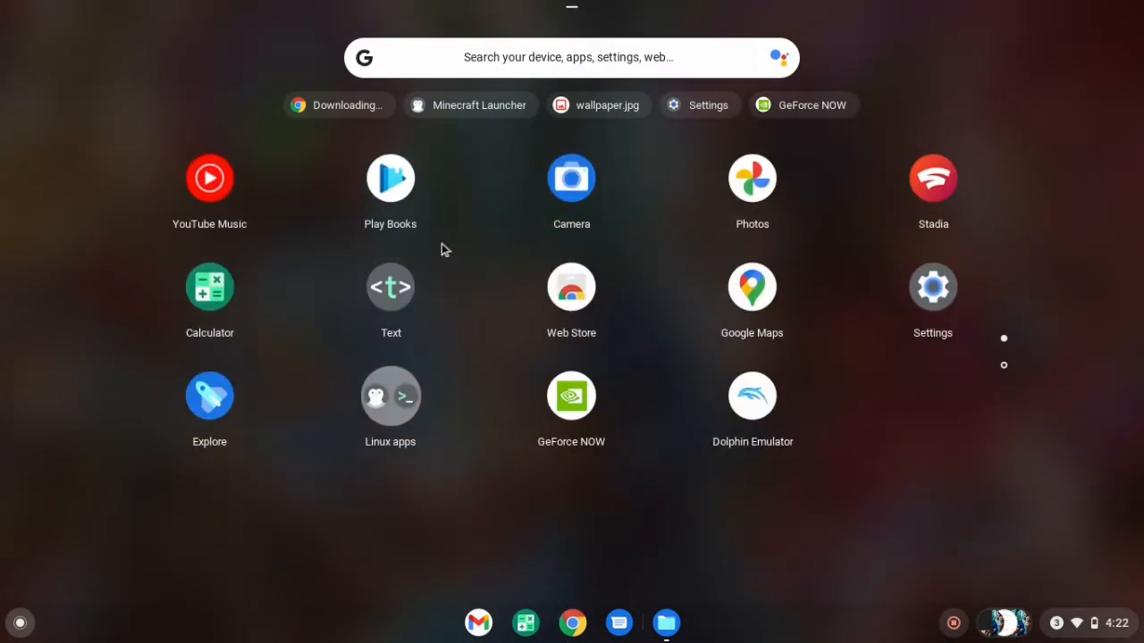
click(389, 395)
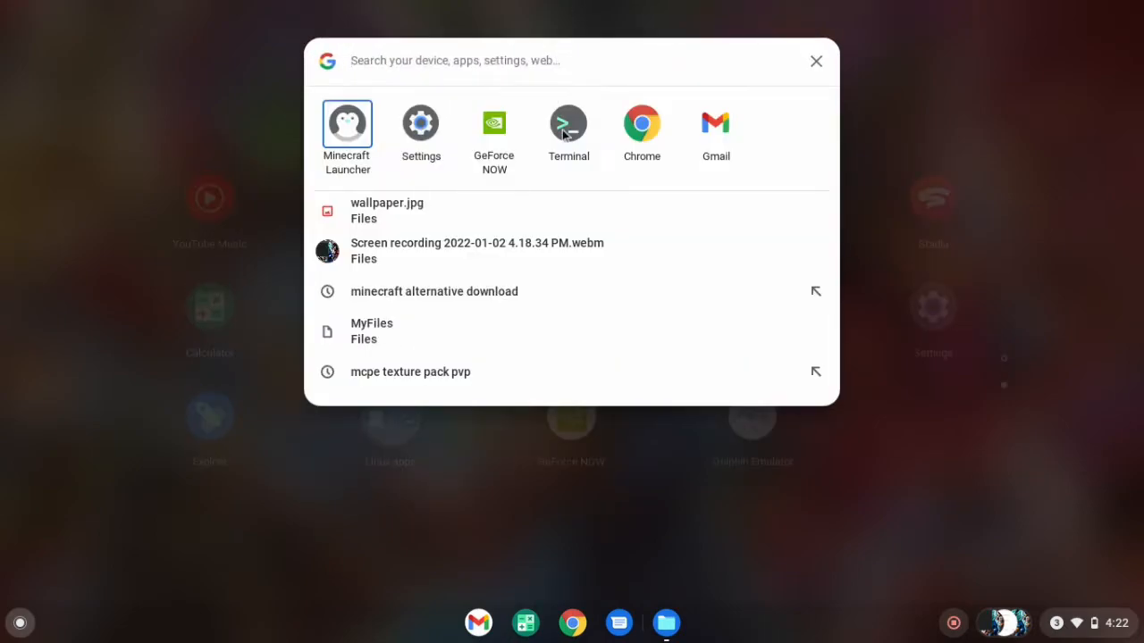
text(teir)
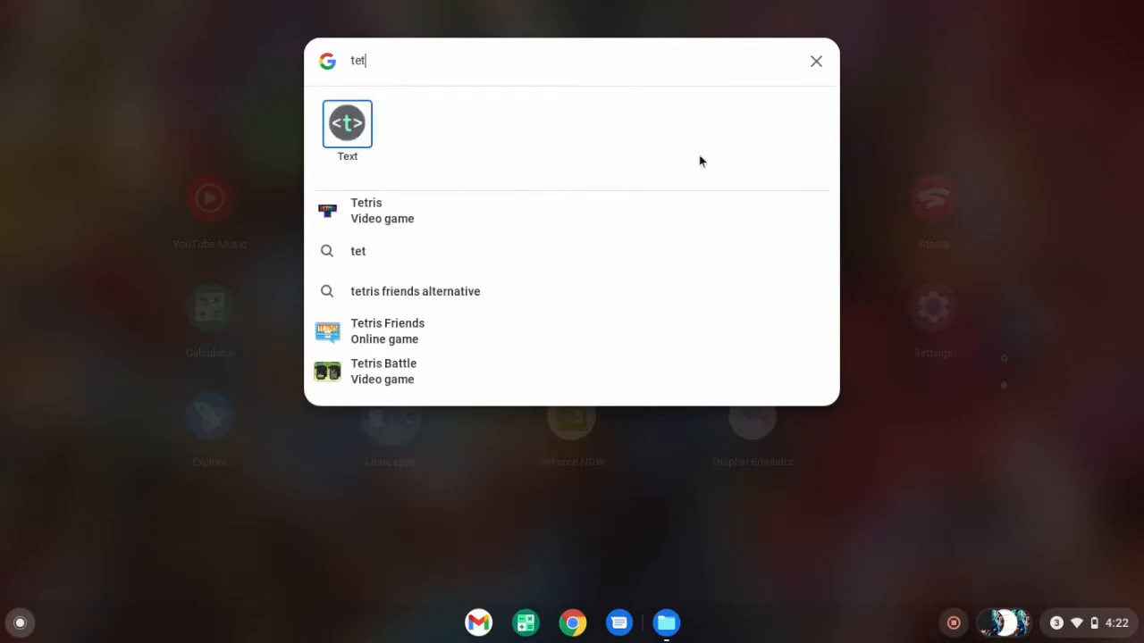
text(terminal)
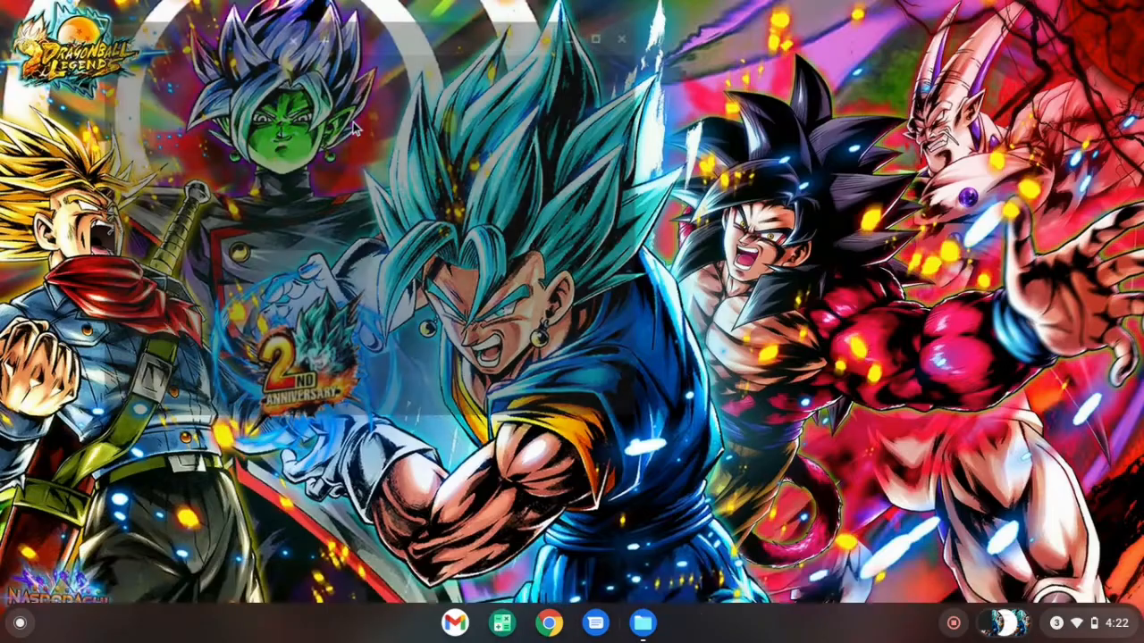
click(688, 622)
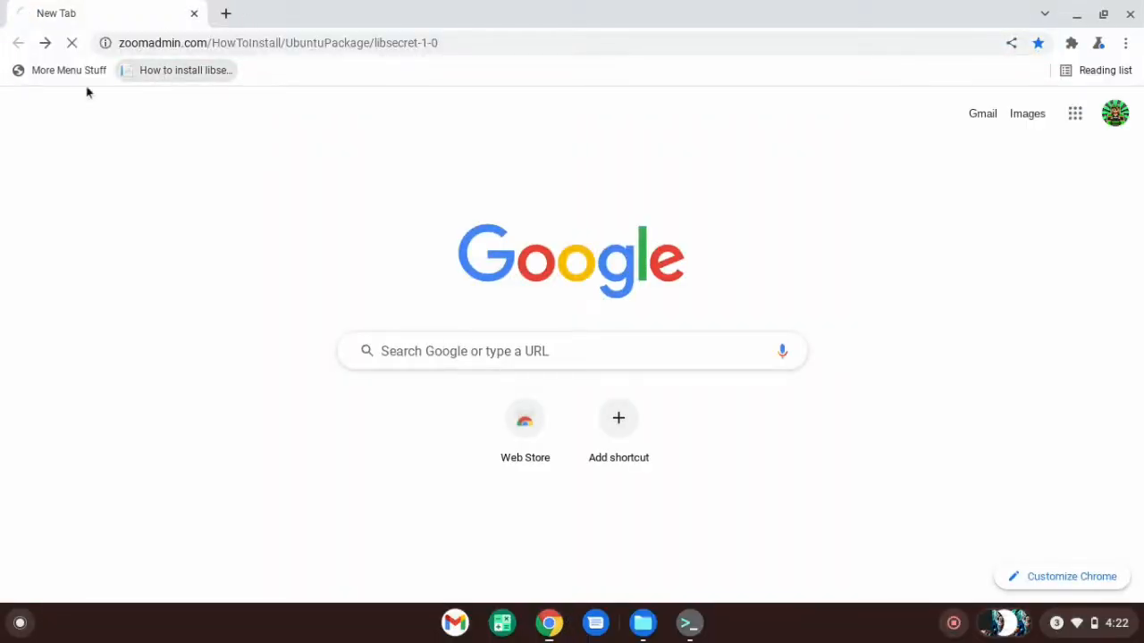
Copy the Step 1 'sudo apt-get update -y' command from the ZoomAdmin libsecret-1-0 guide
click(184, 71)
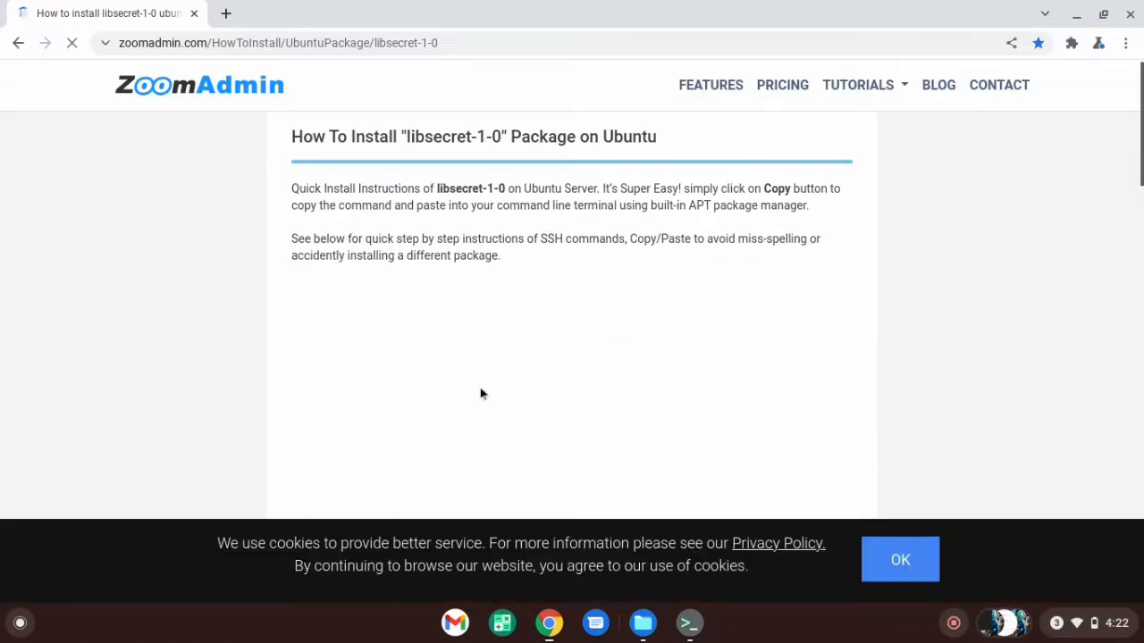
scroll(down, 3)
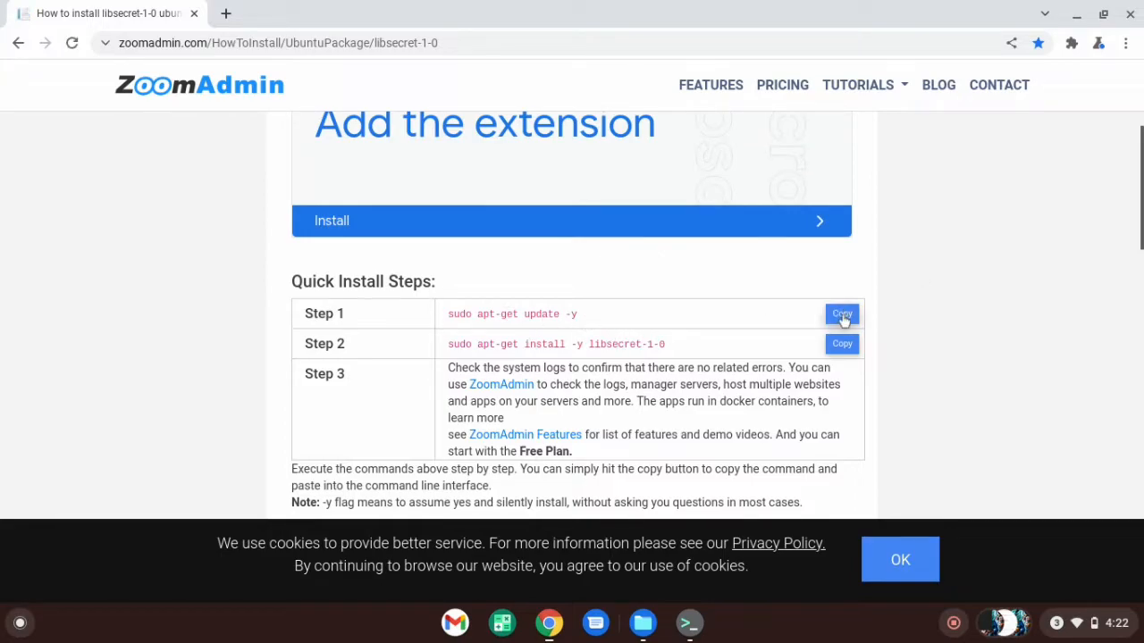
click(690, 622)
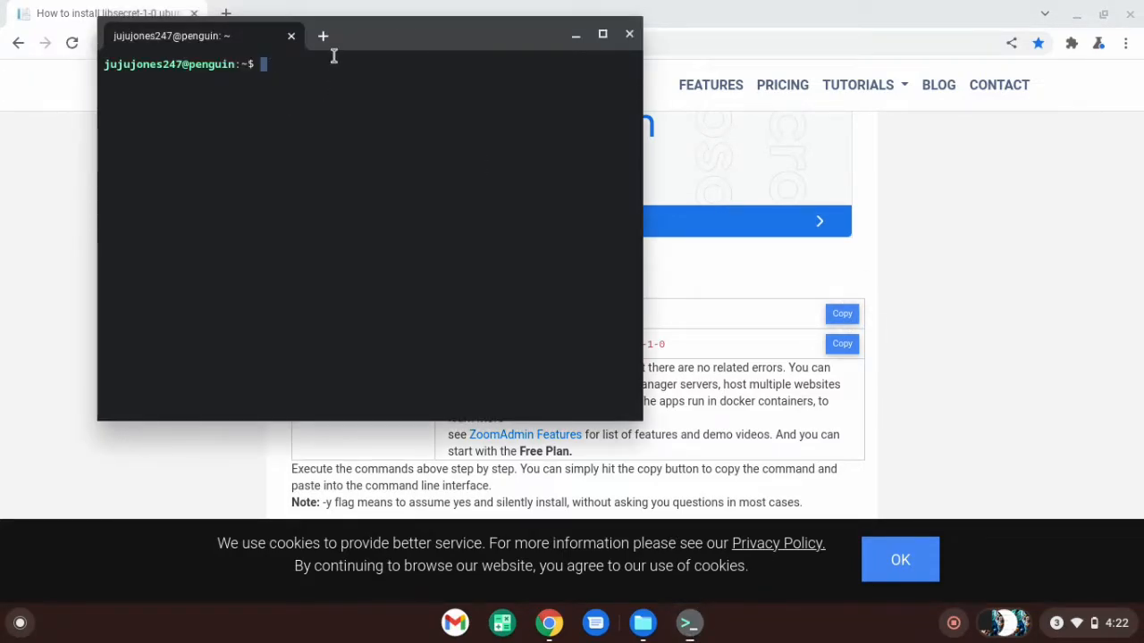
mouse_move(436, 55)
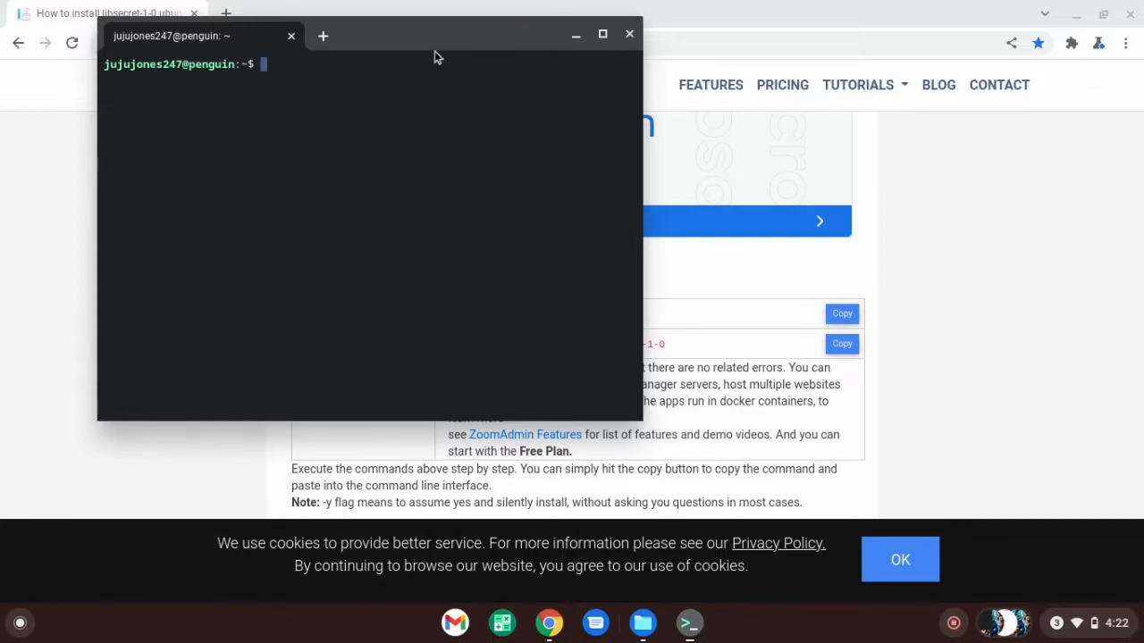
Run 'sudo apt-get update -y' in Terminal, then minimize the terminal back to the guide
text(sudo apt-get update -y)
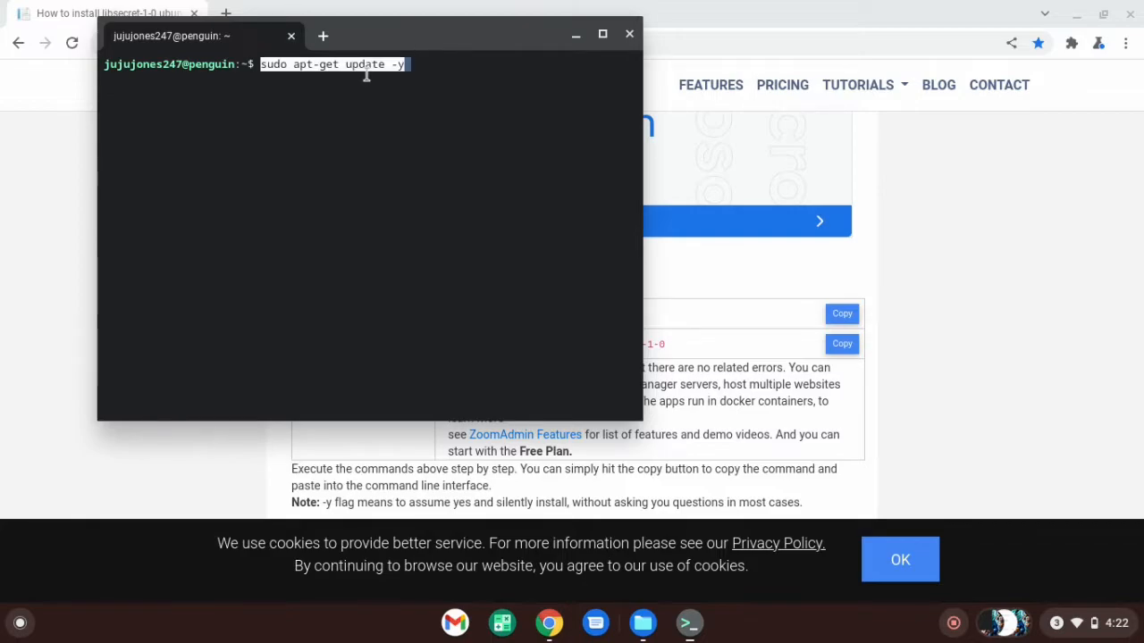
mouse_move(340, 27)
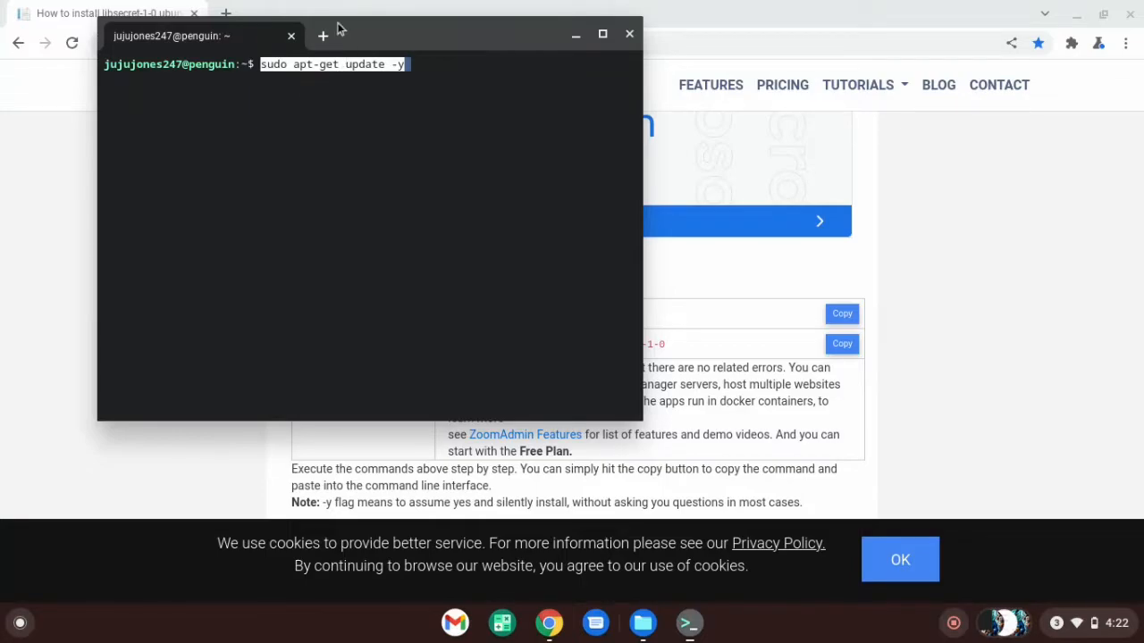
mouse_move(384, 45)
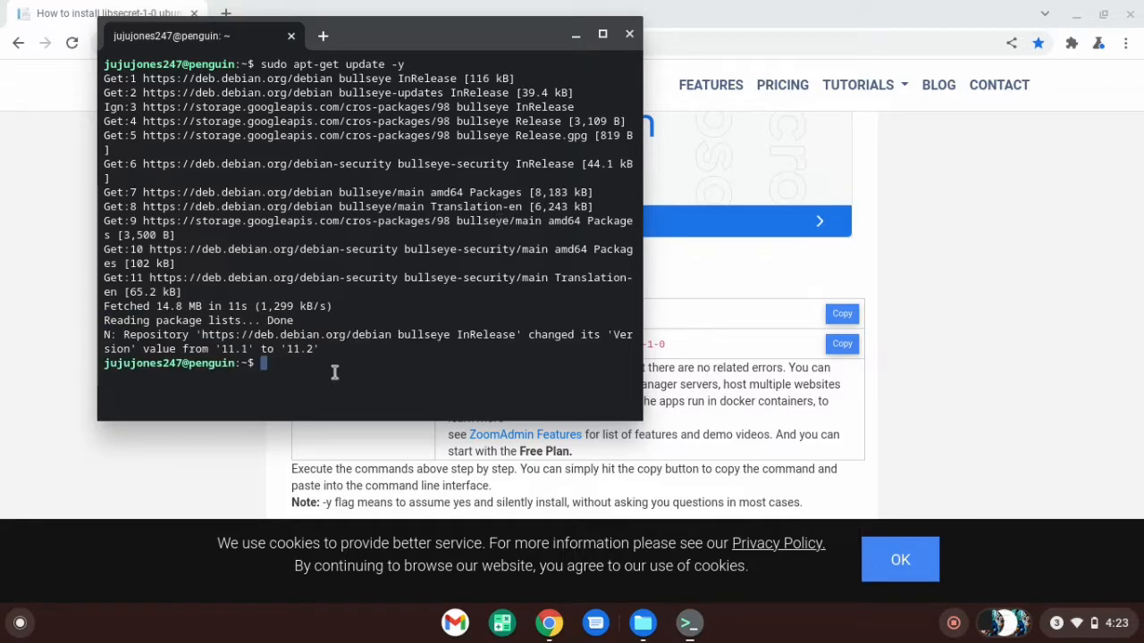
mouse_move(276, 418)
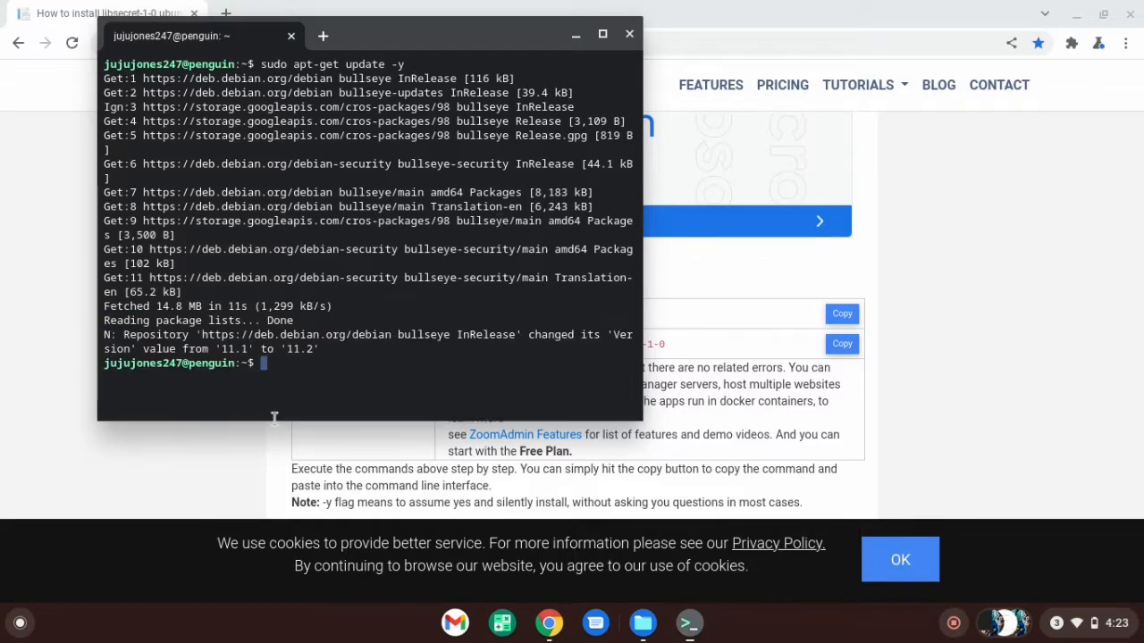
mouse_move(597, 352)
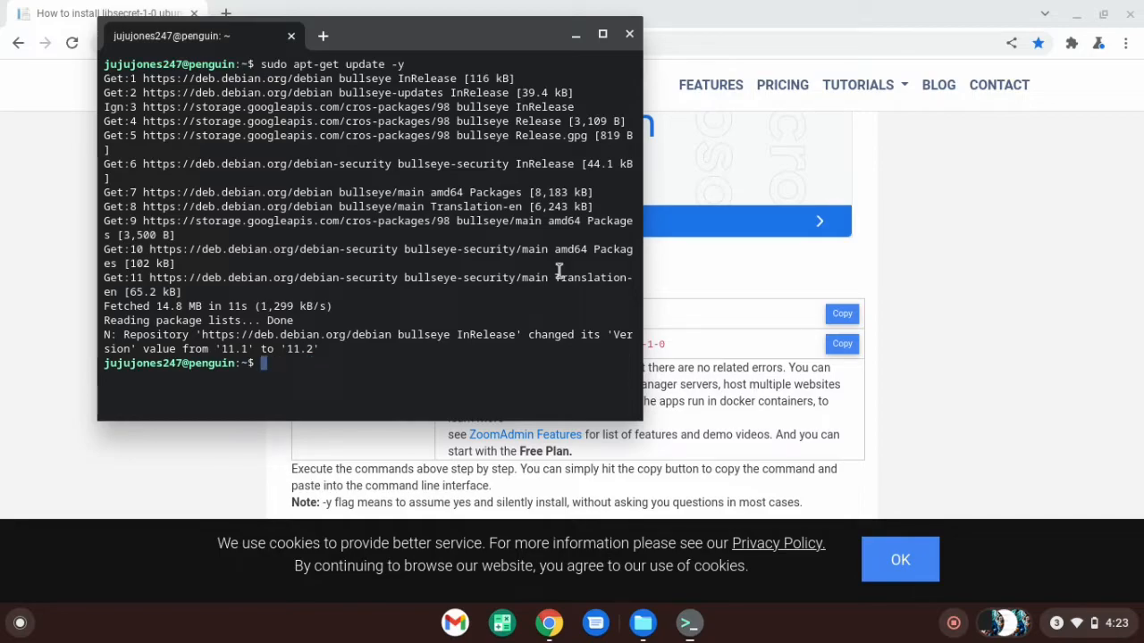
mouse_move(601, 29)
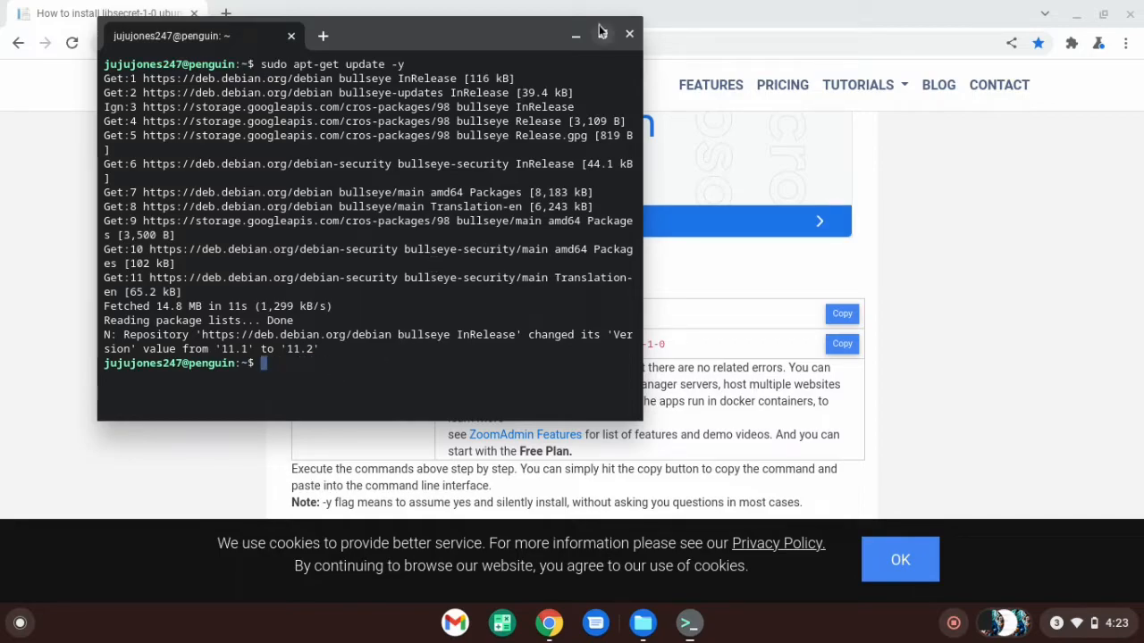
click(629, 32)
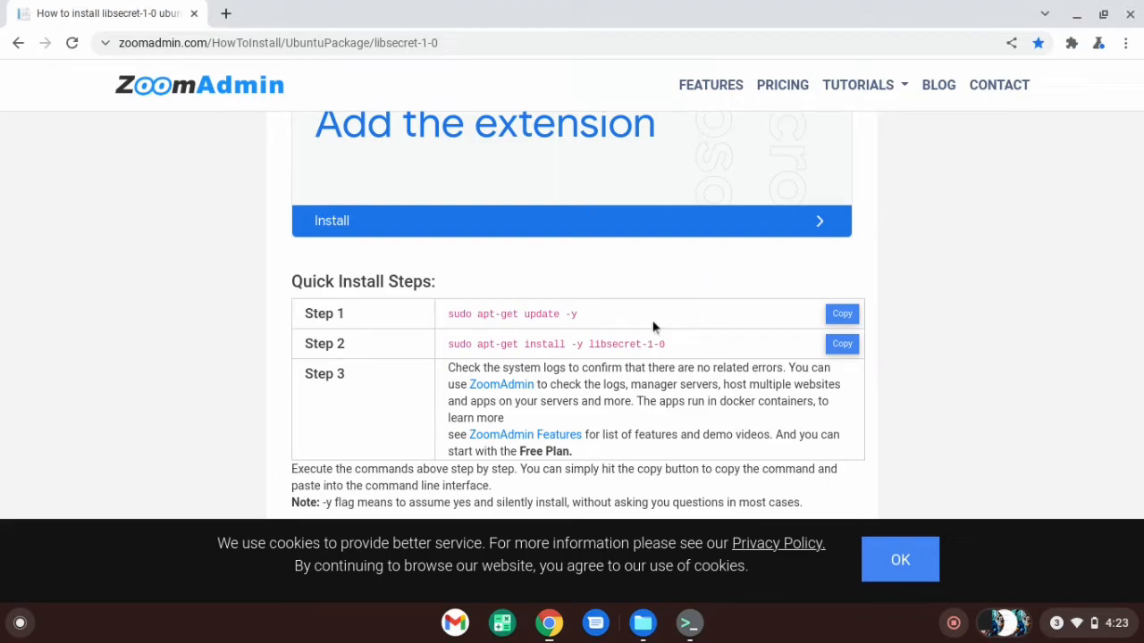
mouse_move(665, 322)
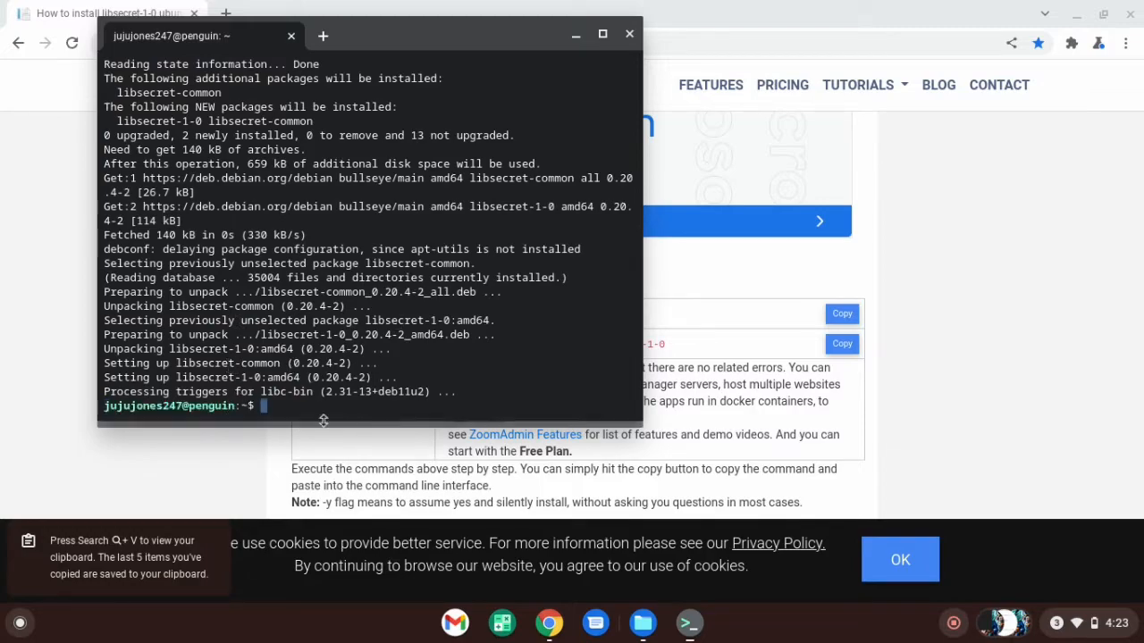
mouse_move(629, 36)
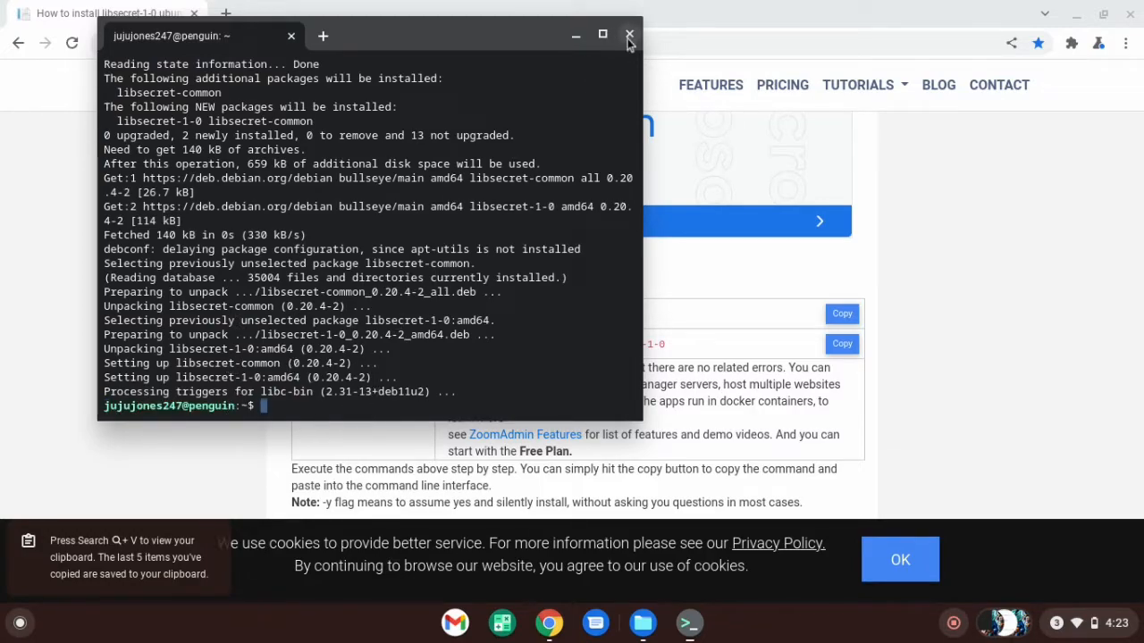
Close the Terminal once 'sudo apt-get install -y libsecret-1-0' has finished
click(625, 34)
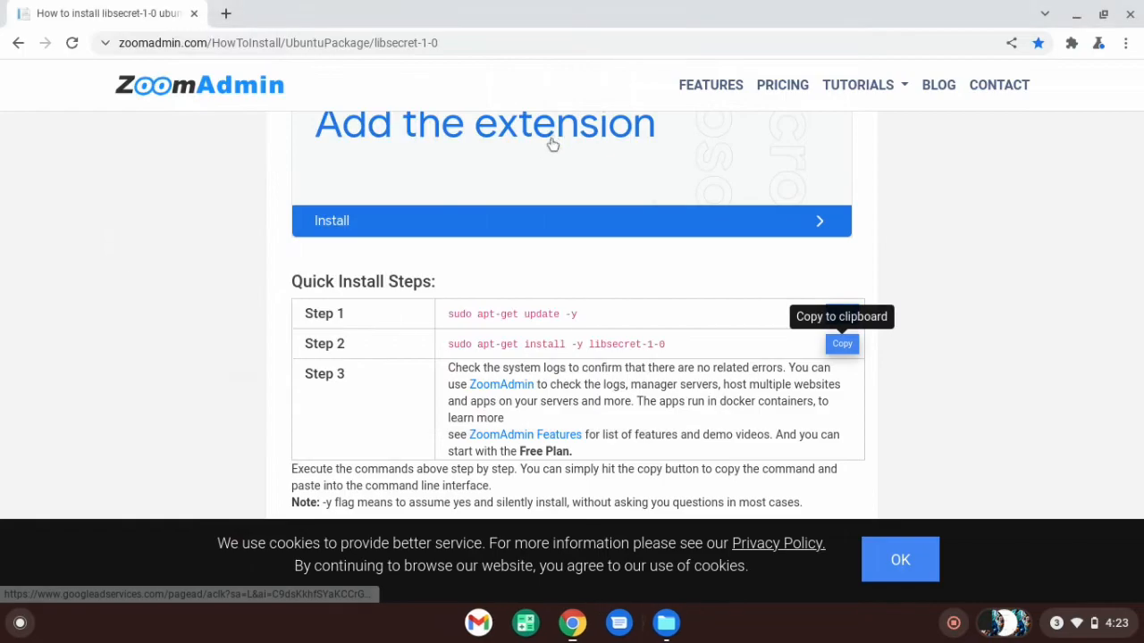
mouse_move(863, 212)
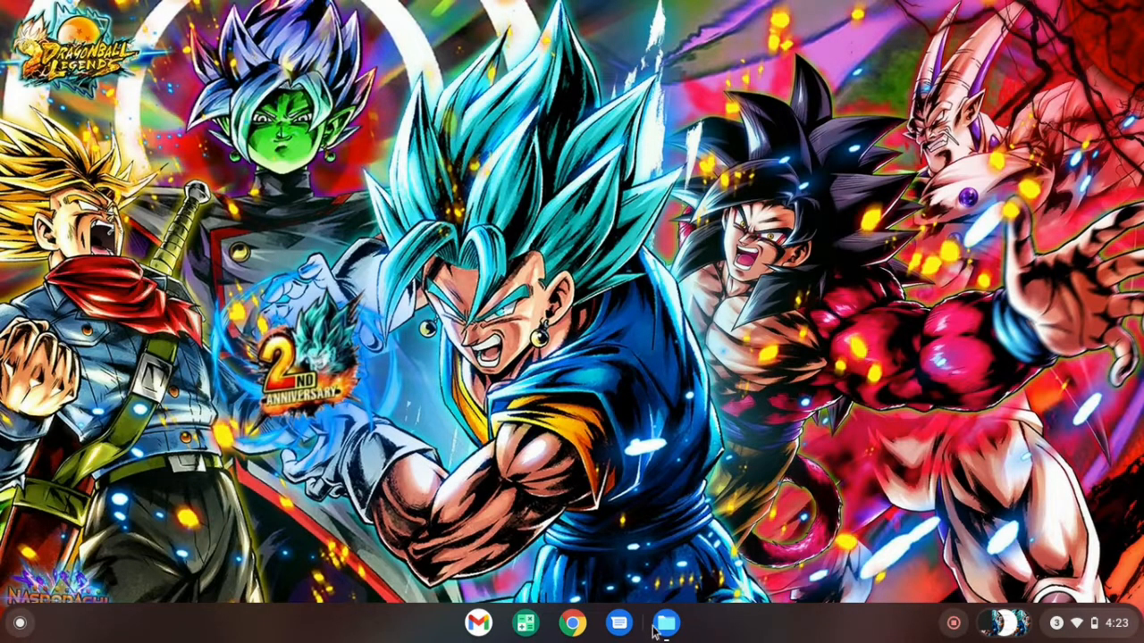
Start Minecraft Launcher from the shelf and let it update itself
click(666, 622)
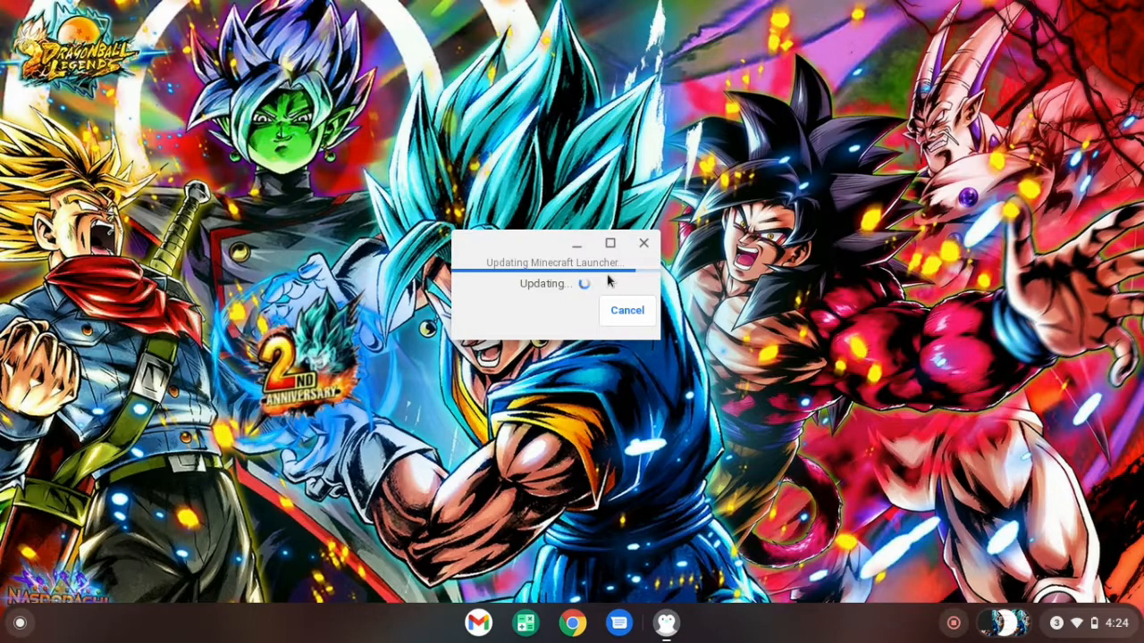
mouse_move(631, 283)
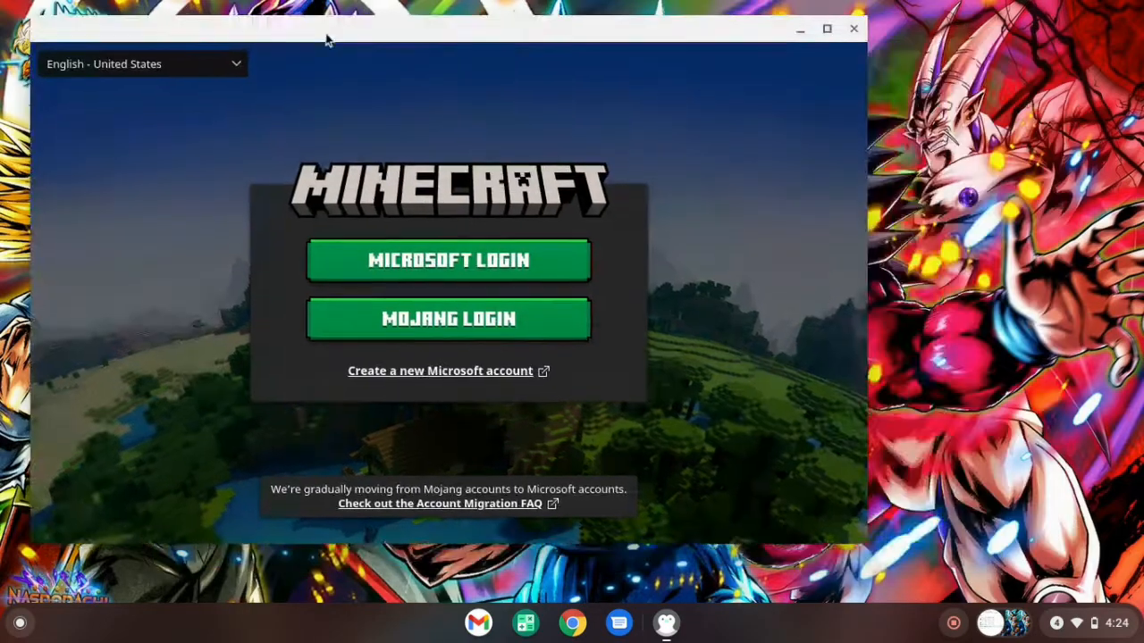
Reposition the launcher window and maximize its login screen to fill the display
drag(329, 27, 539, 52)
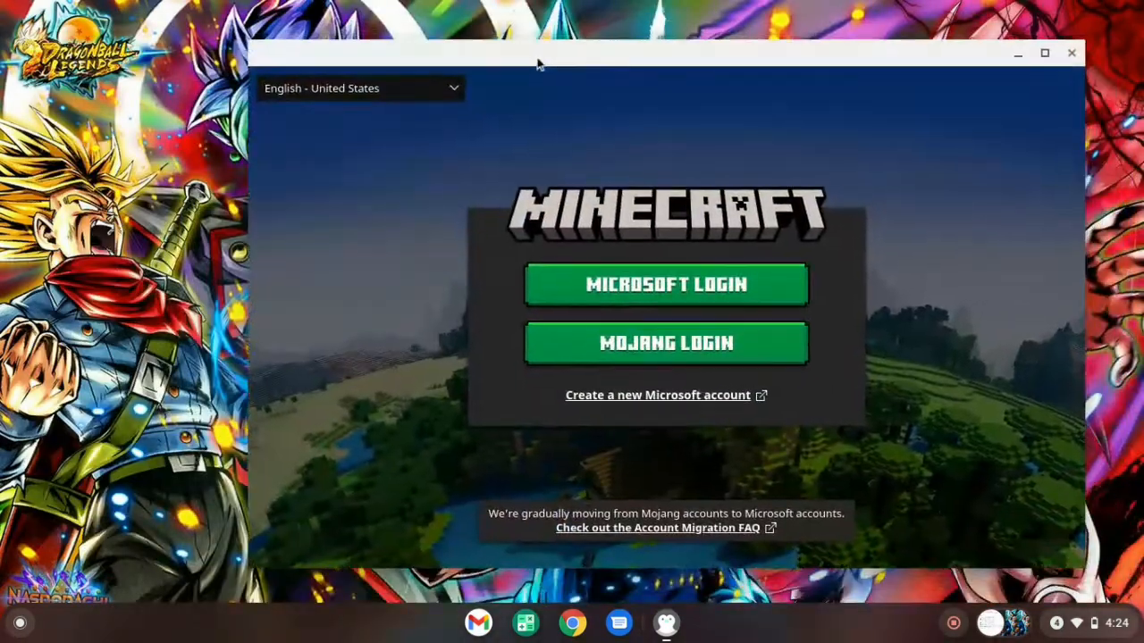
drag(537, 52, 497, 78)
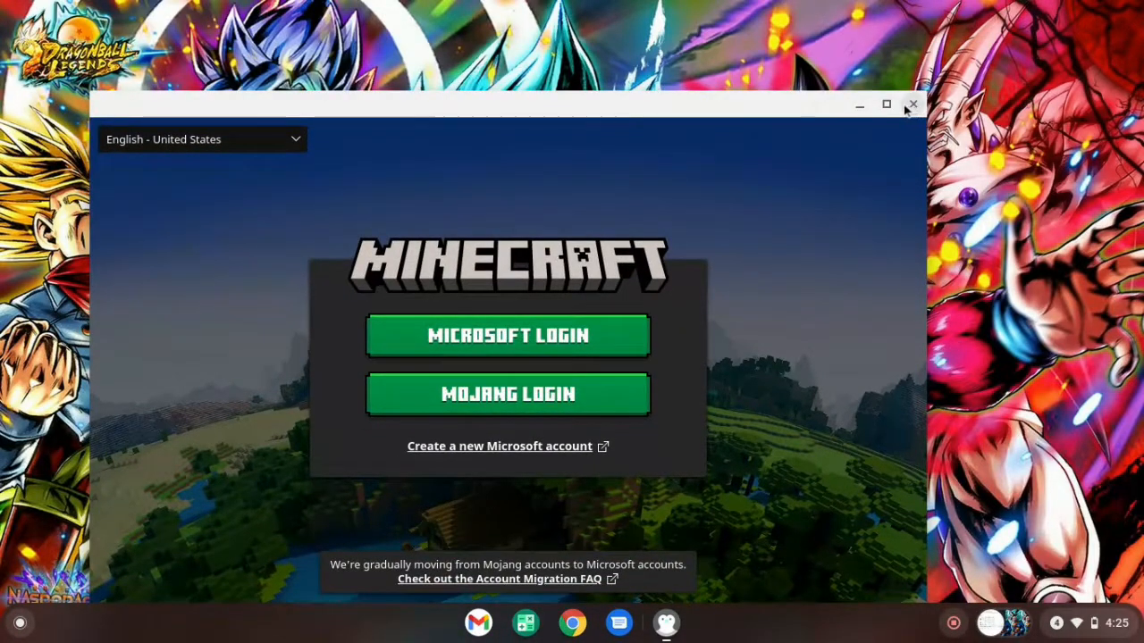
click(887, 104)
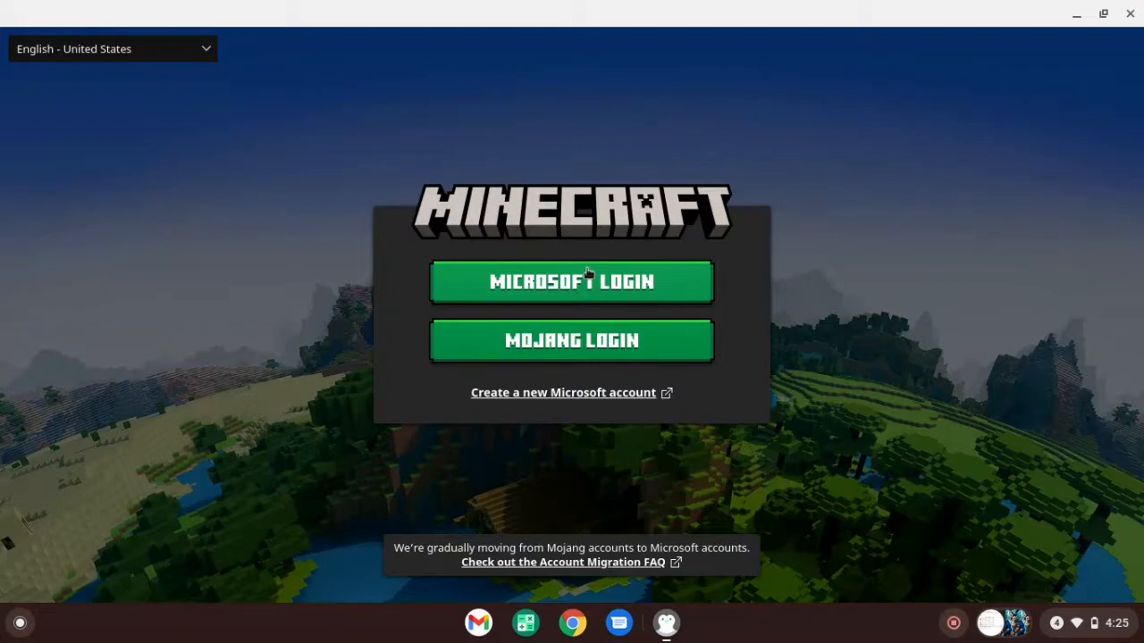
mouse_move(962, 629)
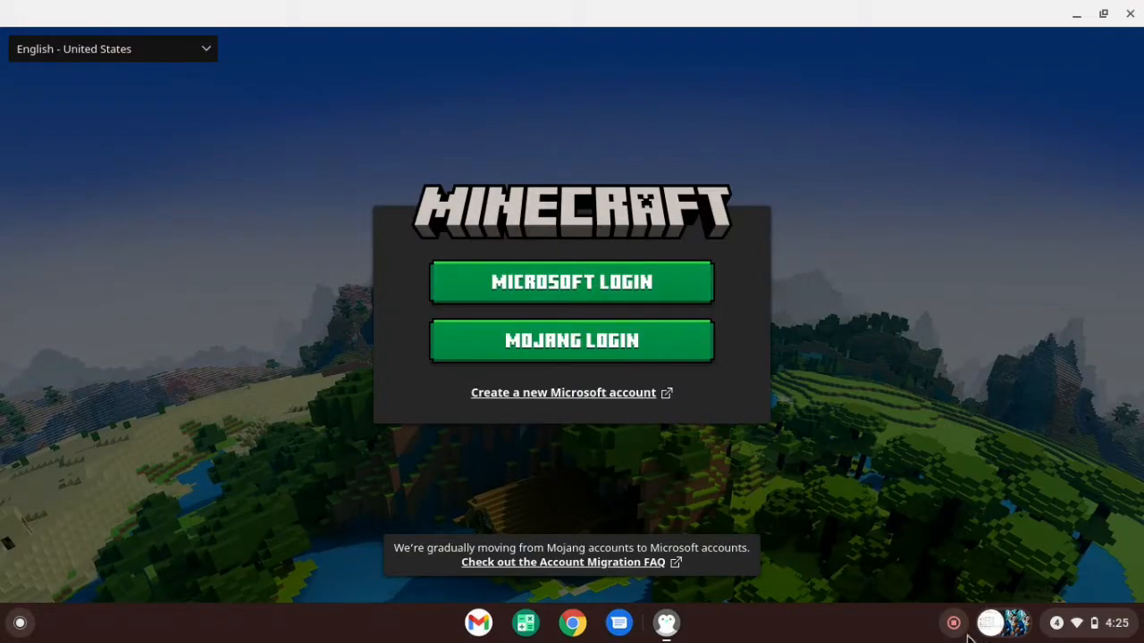